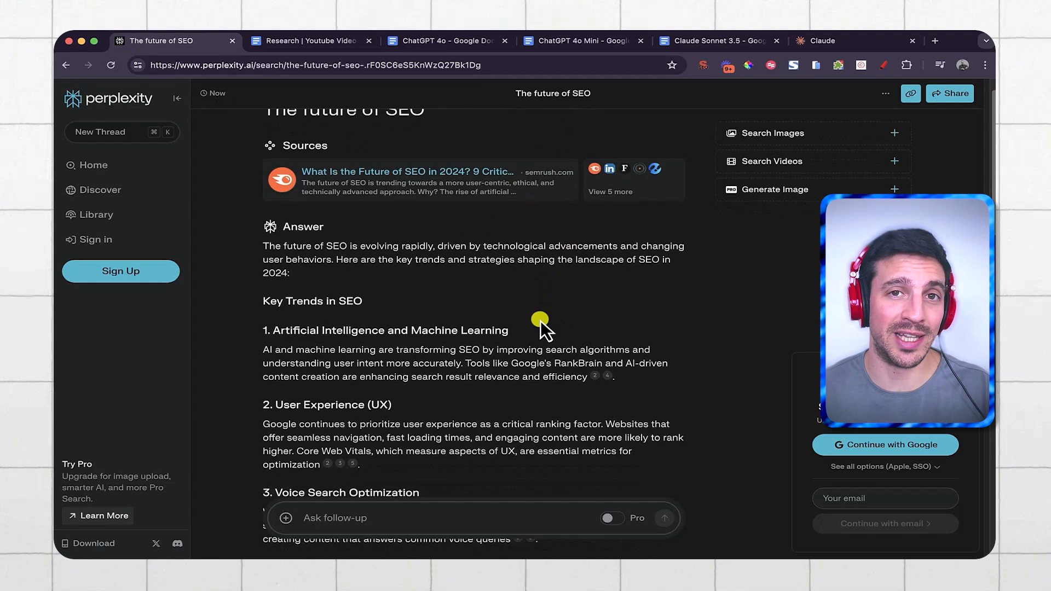
Copy Perplexity's future-of-SEO answer on key trends and adaptation strategies.
scroll(up, 3)
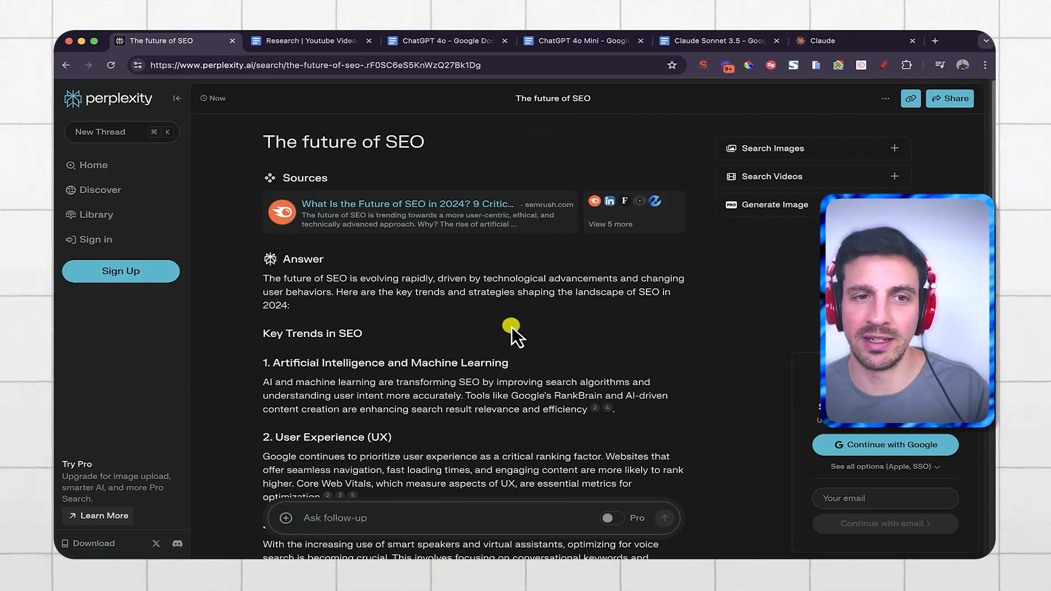
scroll(down, 3)
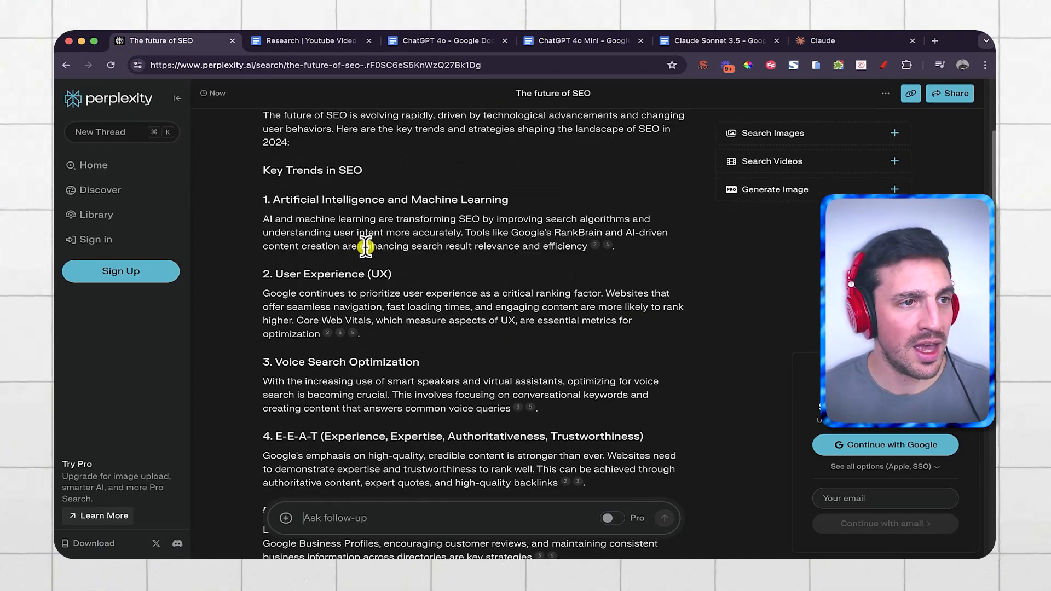
scroll(down, 3)
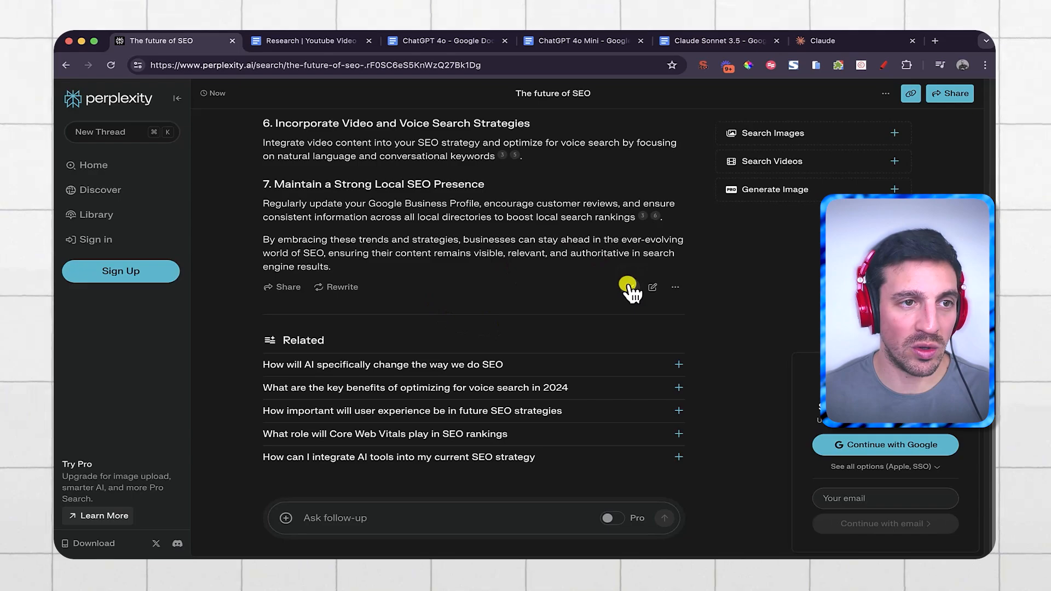
click(308, 41)
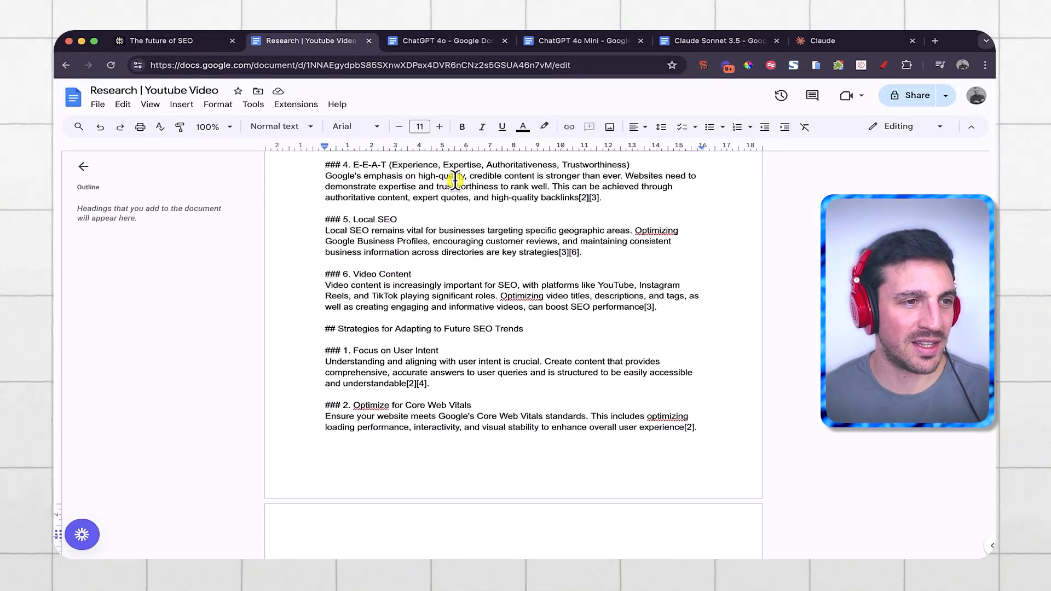
Copy the research notes, including the seven strategies and citation links, from the Google Doc.
scroll(down, 3)
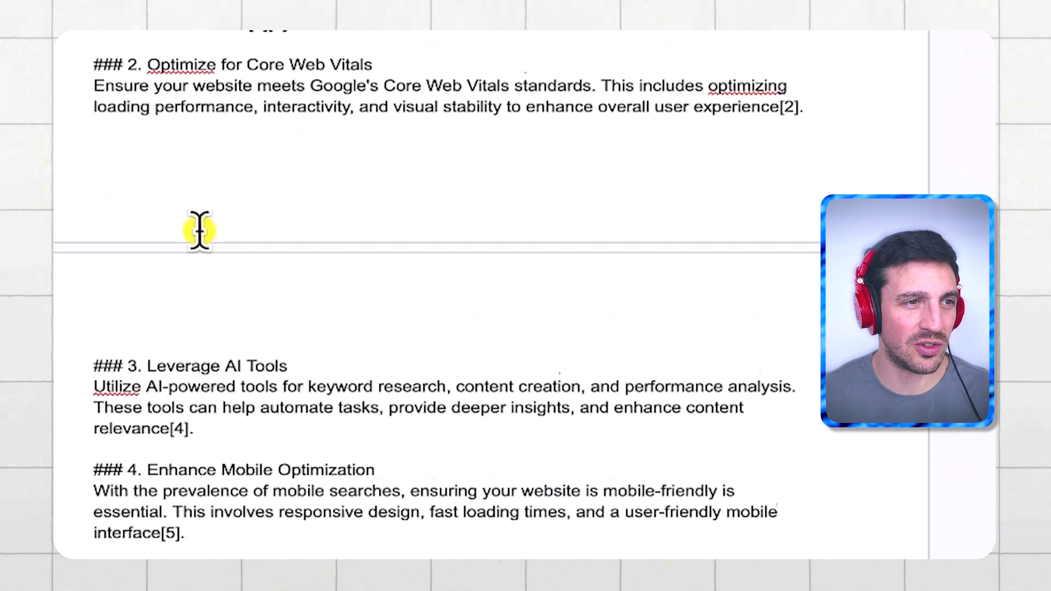
scroll(down, 3)
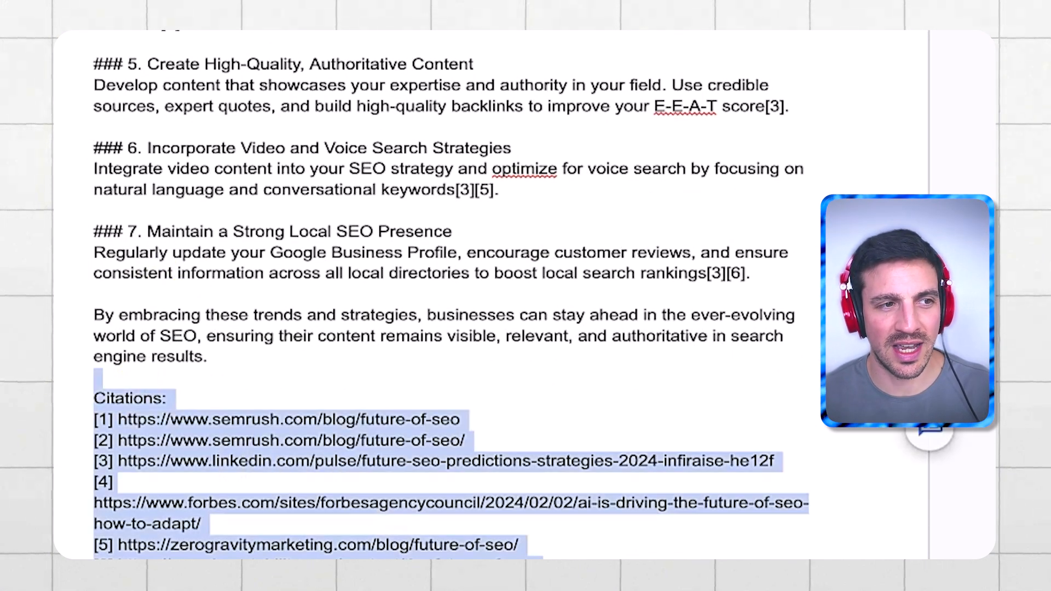
click(327, 513)
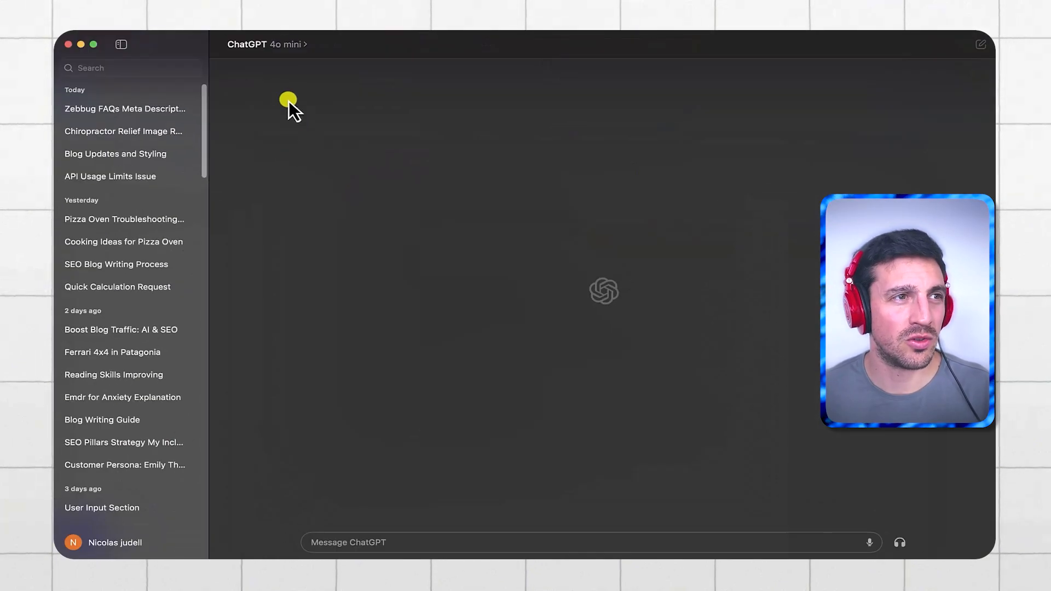
Send GPT-4o the 1000-word HTML SEO blog prompt with a RESEARCH label and pasted research.
click(267, 45)
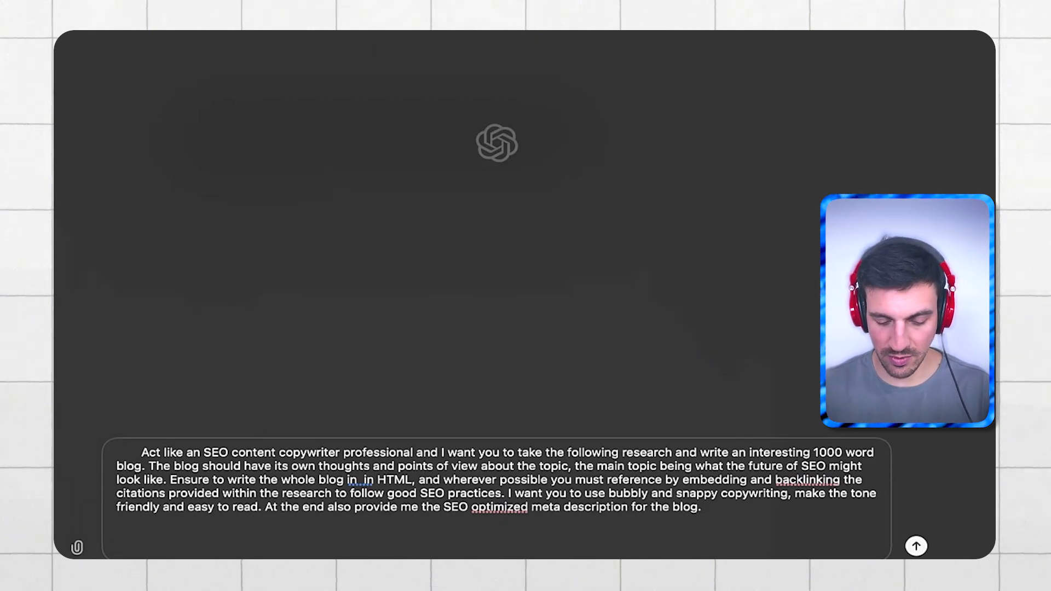
text(REAE)
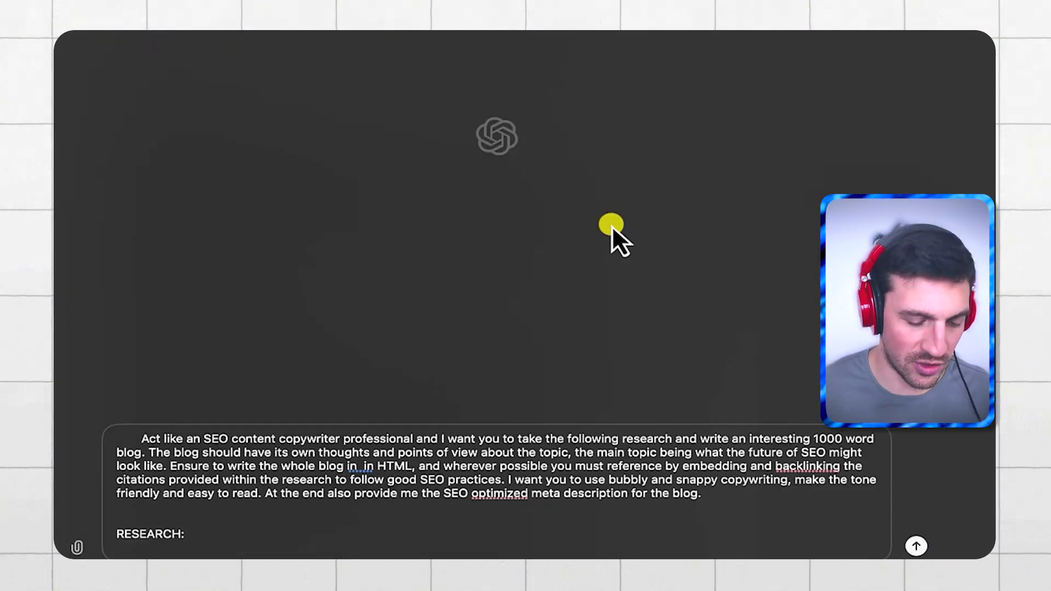
scroll(down, 3)
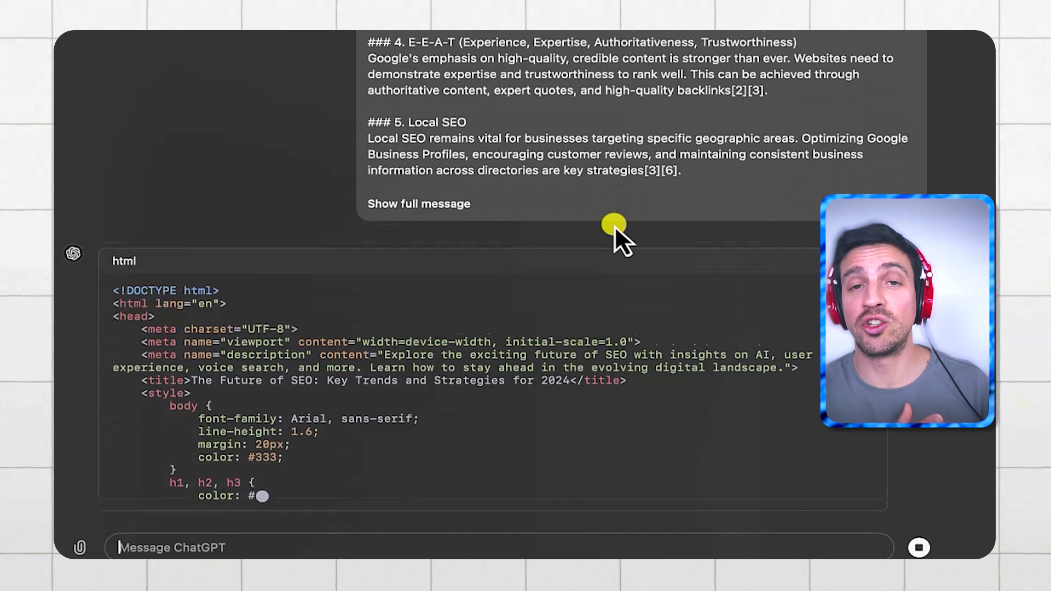
Follow GPT-4o's streaming HTML blog through the seven strategies to its meta description.
scroll(down, 3)
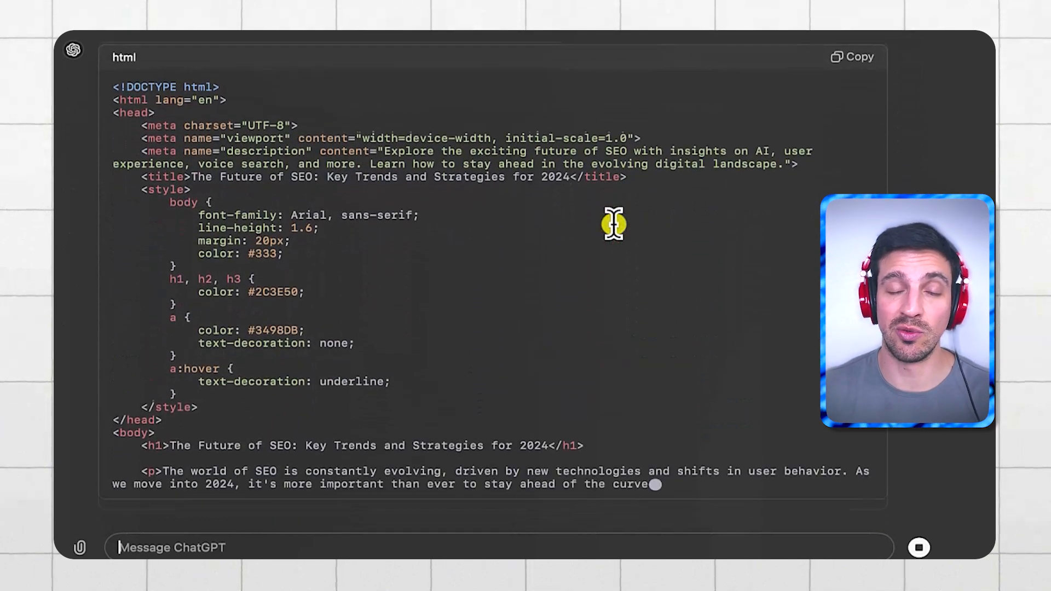
scroll(down, 3)
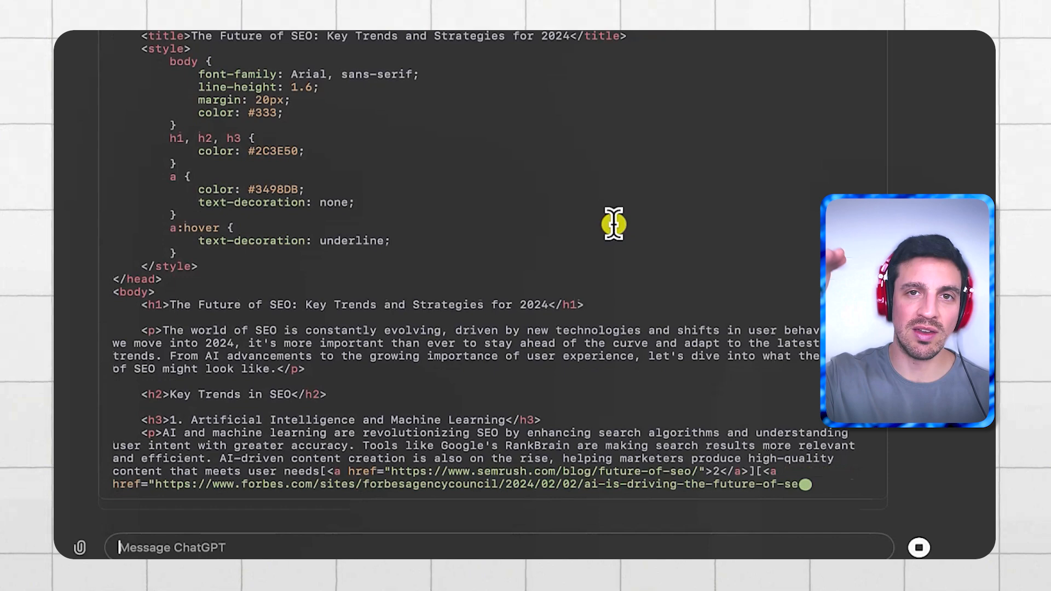
scroll(down, 3)
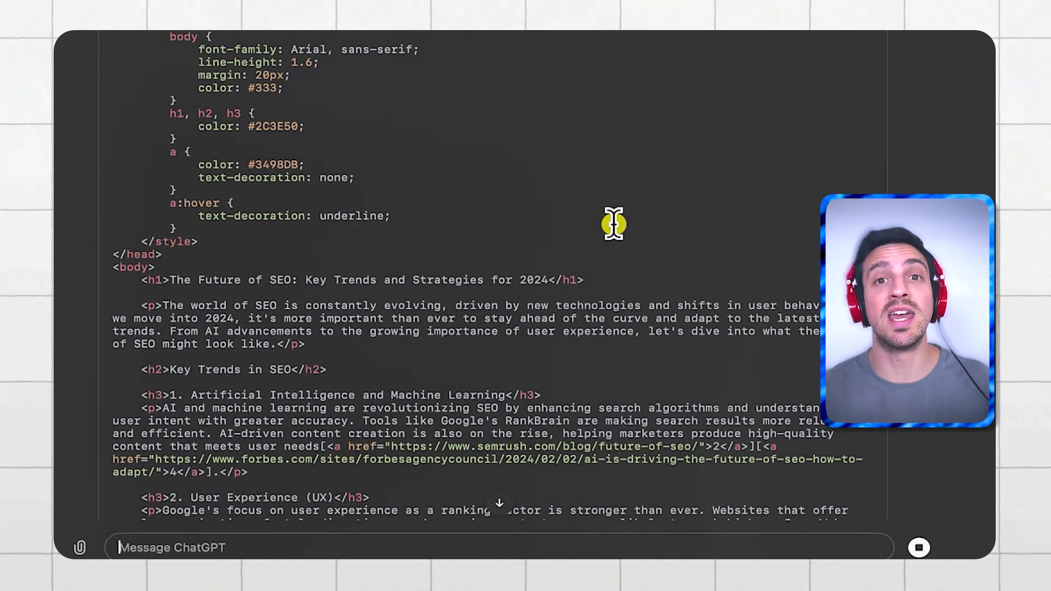
mouse_move(541, 52)
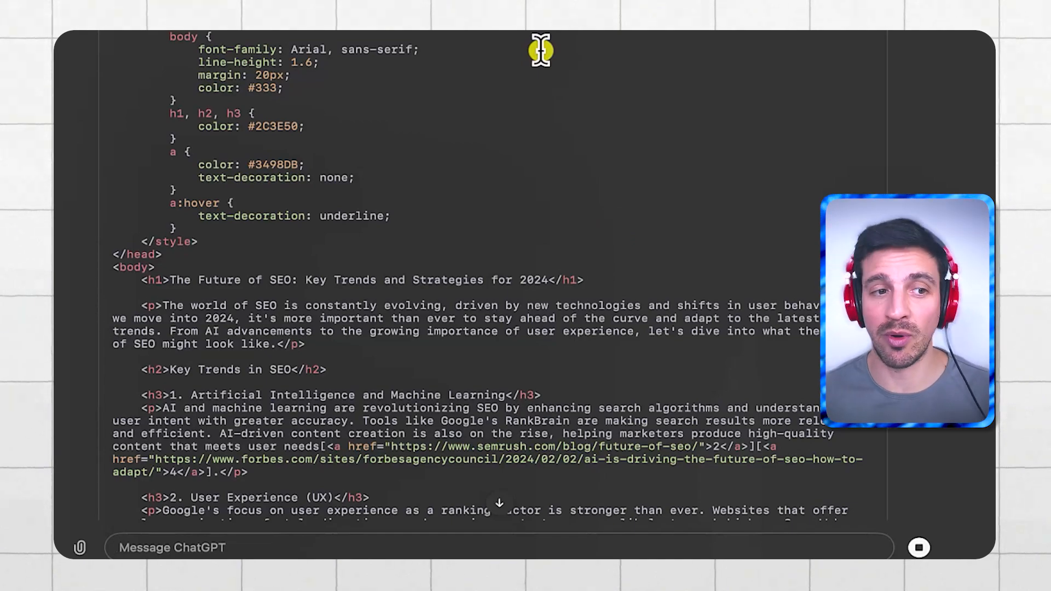
scroll(down, 3)
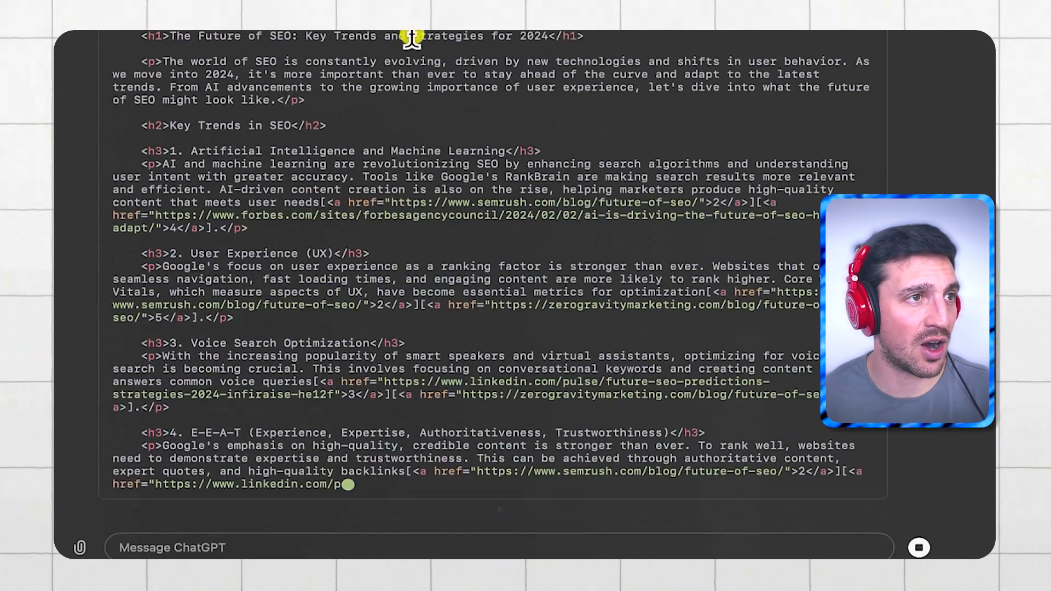
scroll(up, 3)
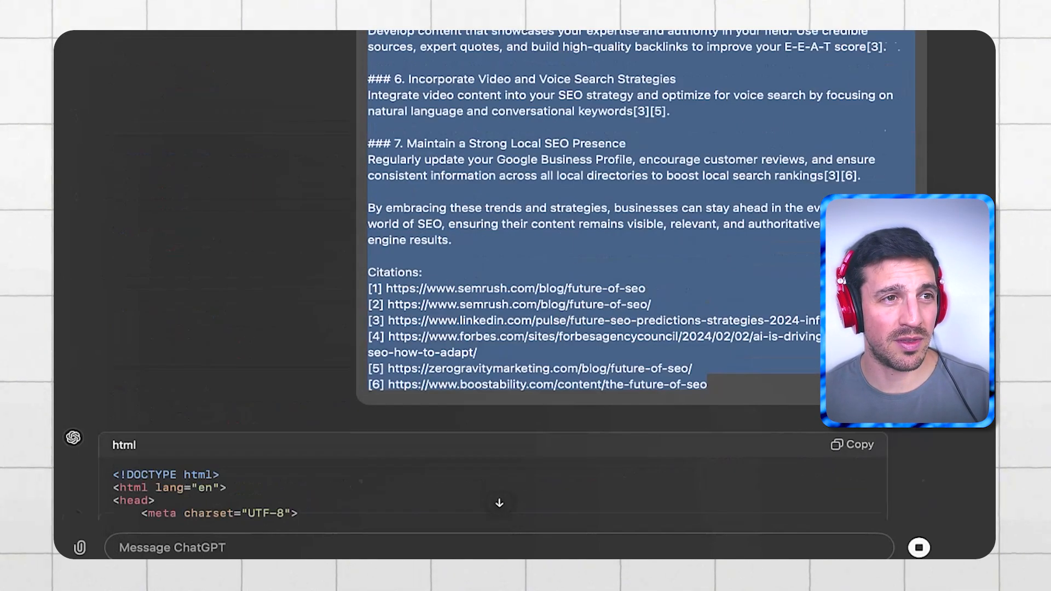
scroll(up, 3)
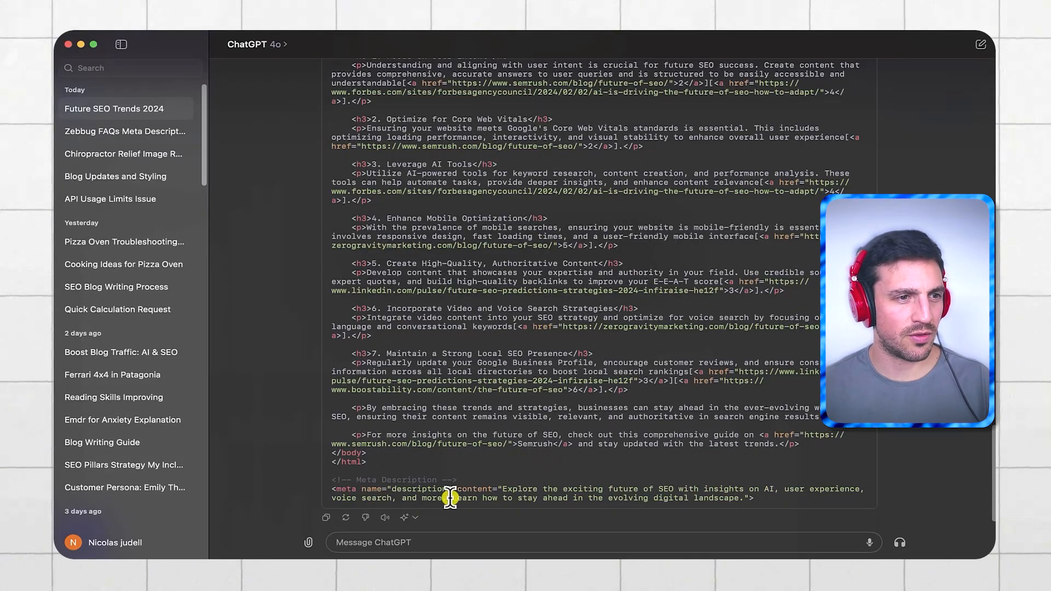
mouse_move(533, 346)
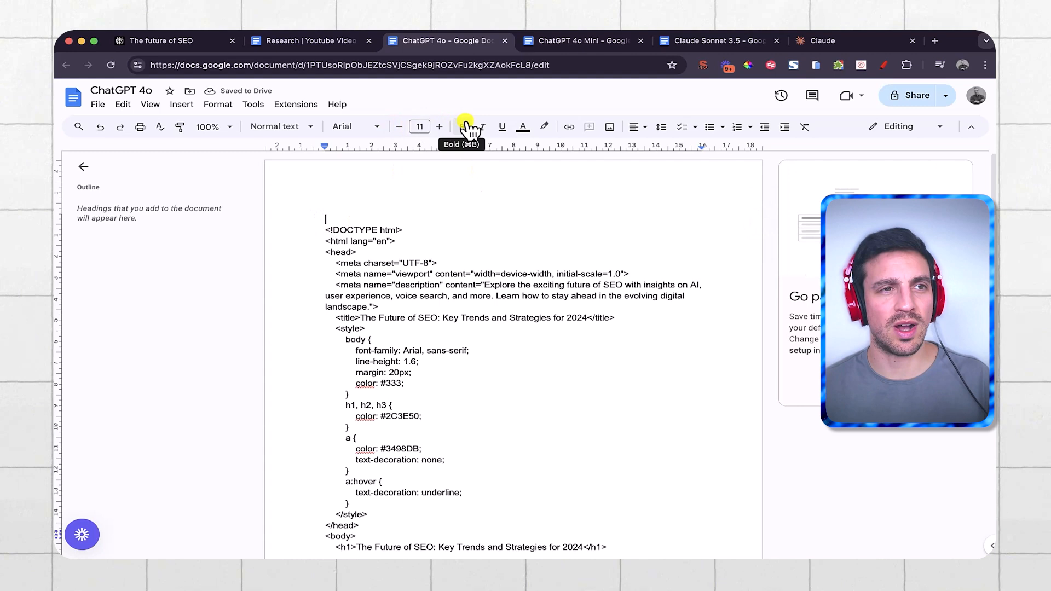
Move from the ChatGPT 4o document to the Claude conversation.
click(851, 41)
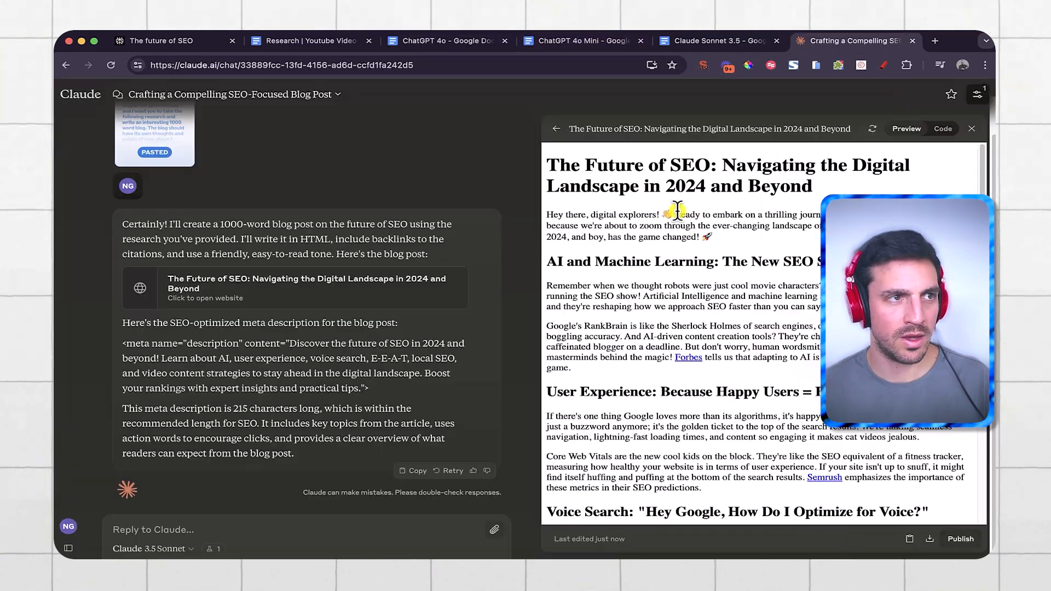
Show the Claude blog artifact's HTML code and copy its full contents.
click(943, 129)
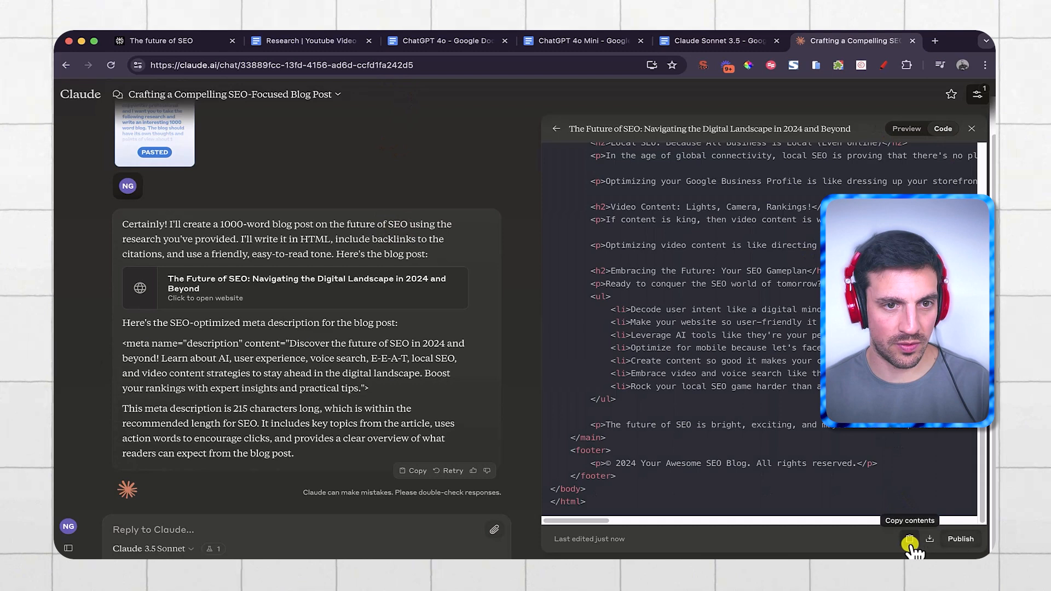
click(717, 41)
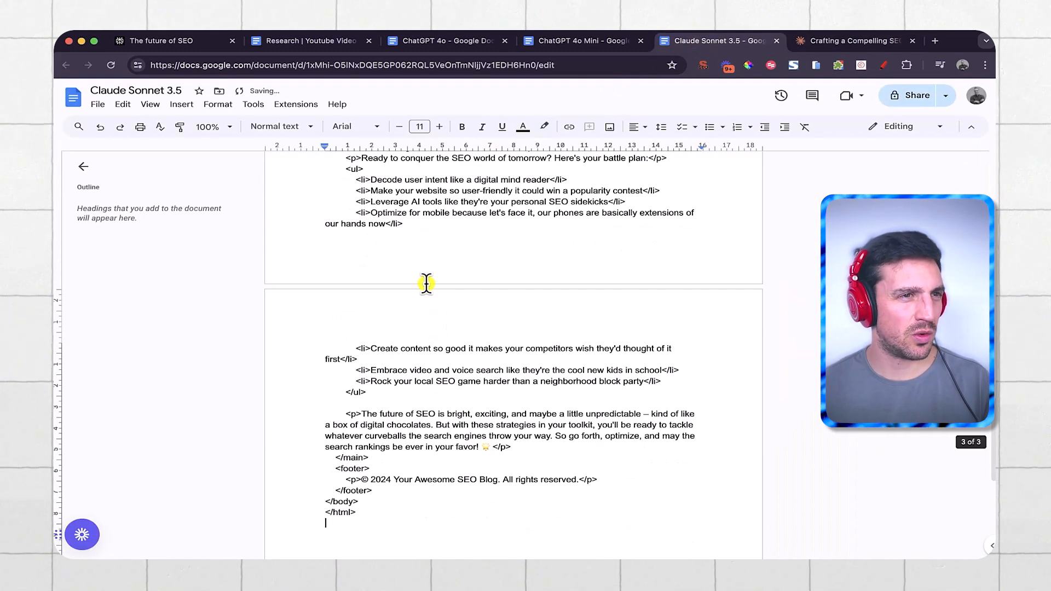
Scroll to the top of the Claude Sonnet 3.5 doc and go to the ChatGPT 4o document.
scroll(up, 3)
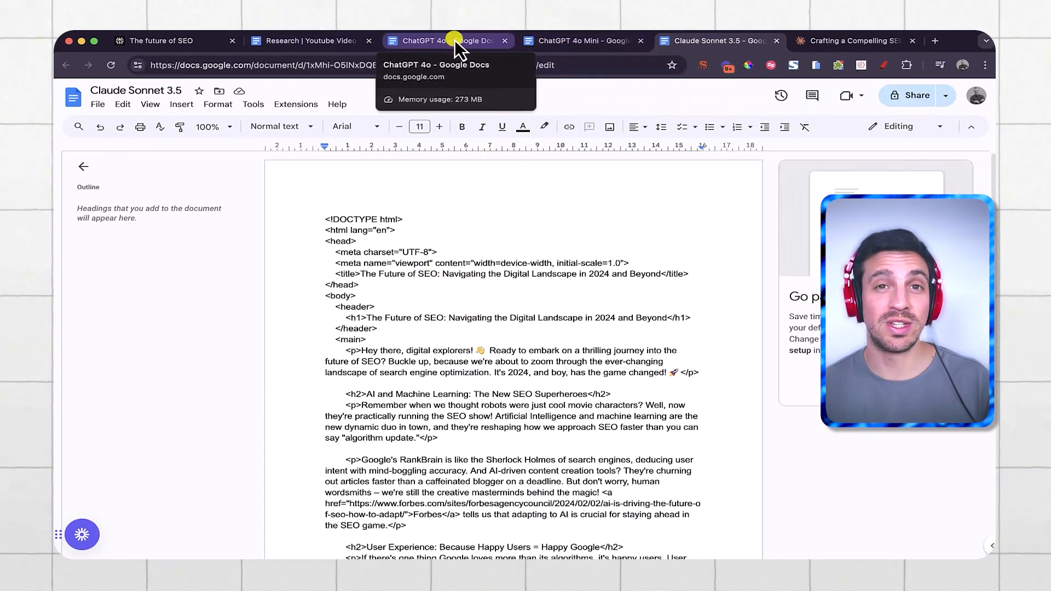
click(436, 41)
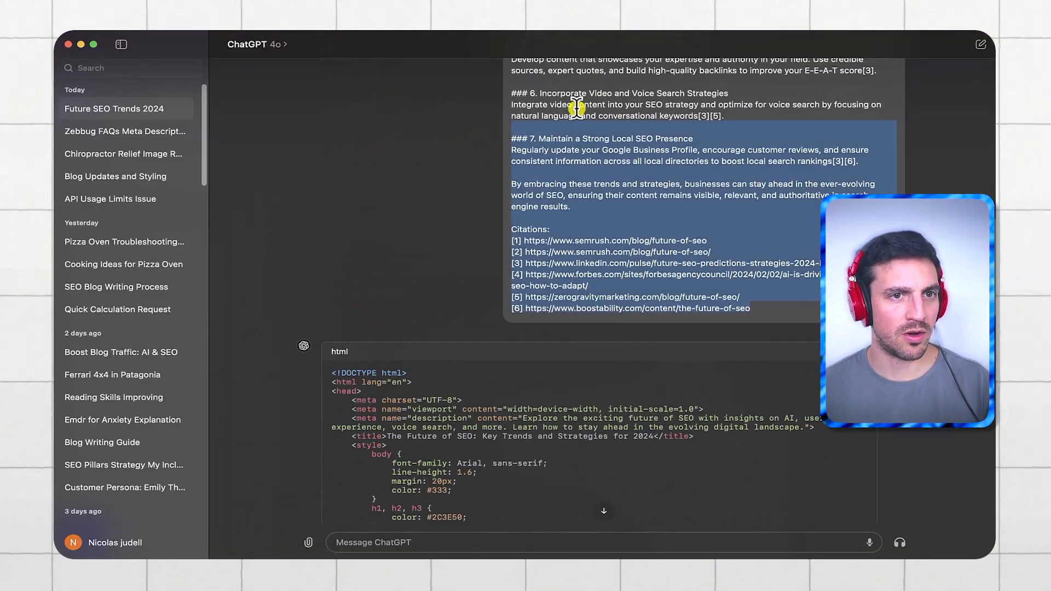
Start a new chat on GPT-4o mini with the earlier SEO blog prompt and research.
scroll(up, 3)
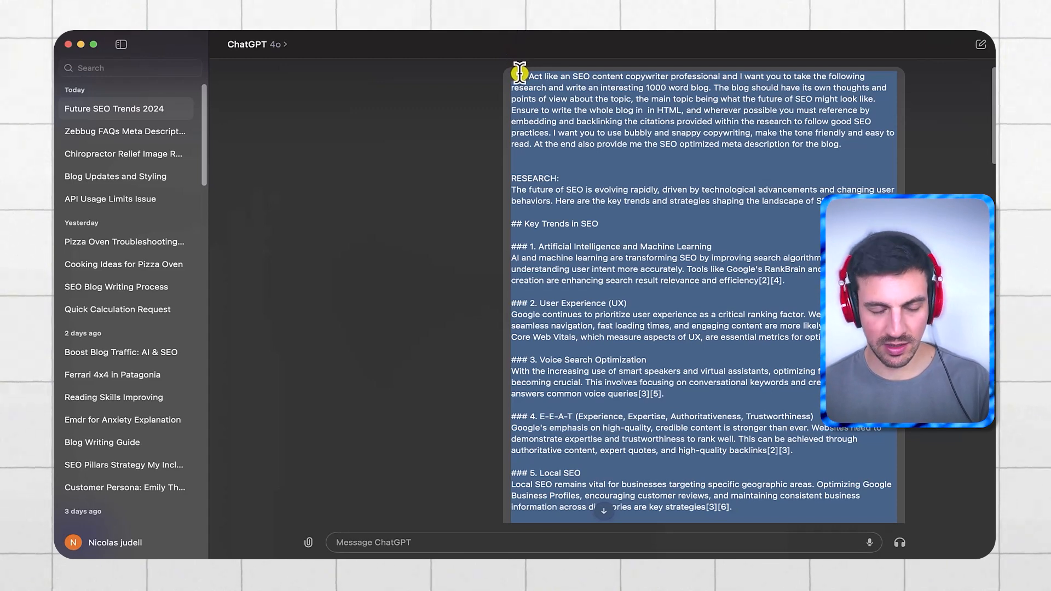
click(257, 44)
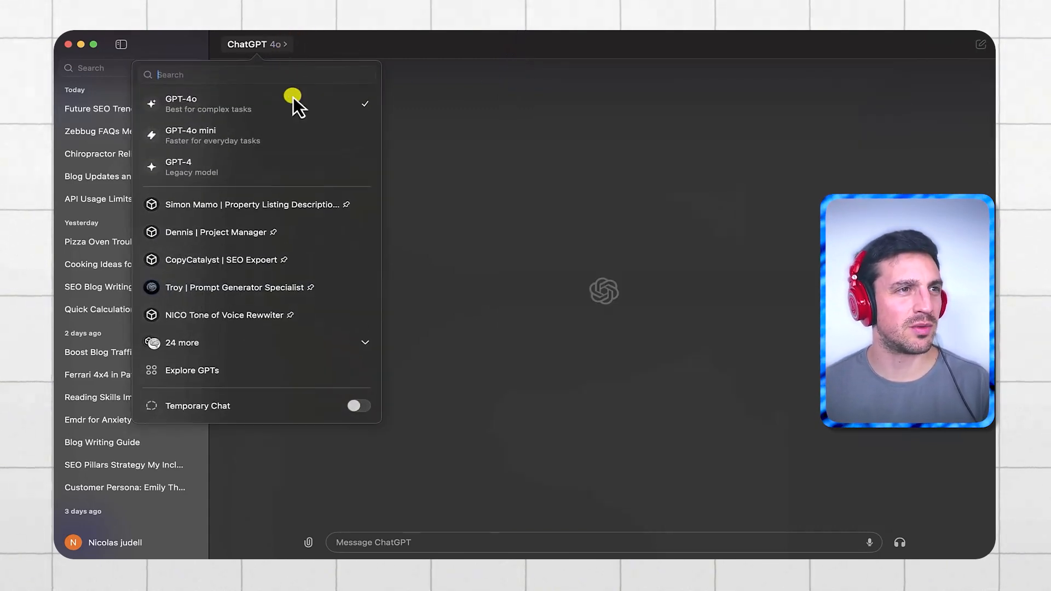
click(190, 135)
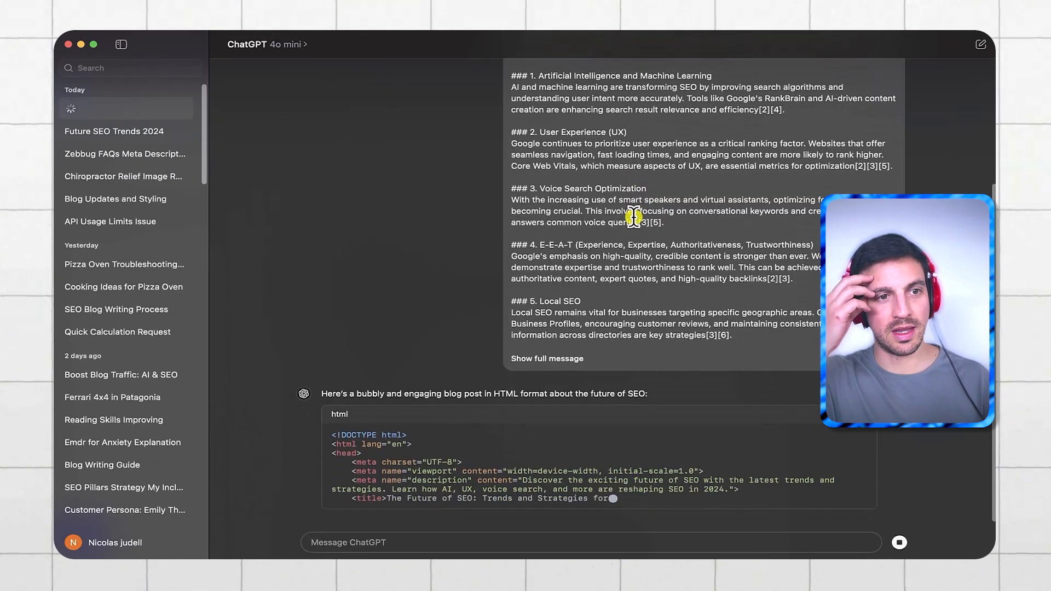
Follow GPT-4o mini's streaming HTML blog down to its adaptation strategies.
scroll(down, 3)
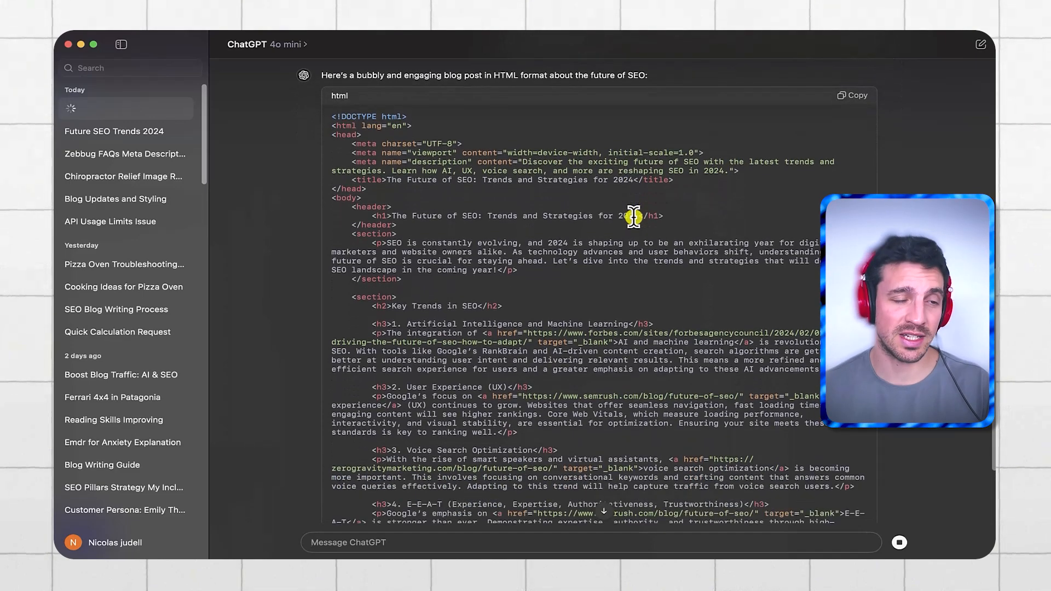
scroll(down, 3)
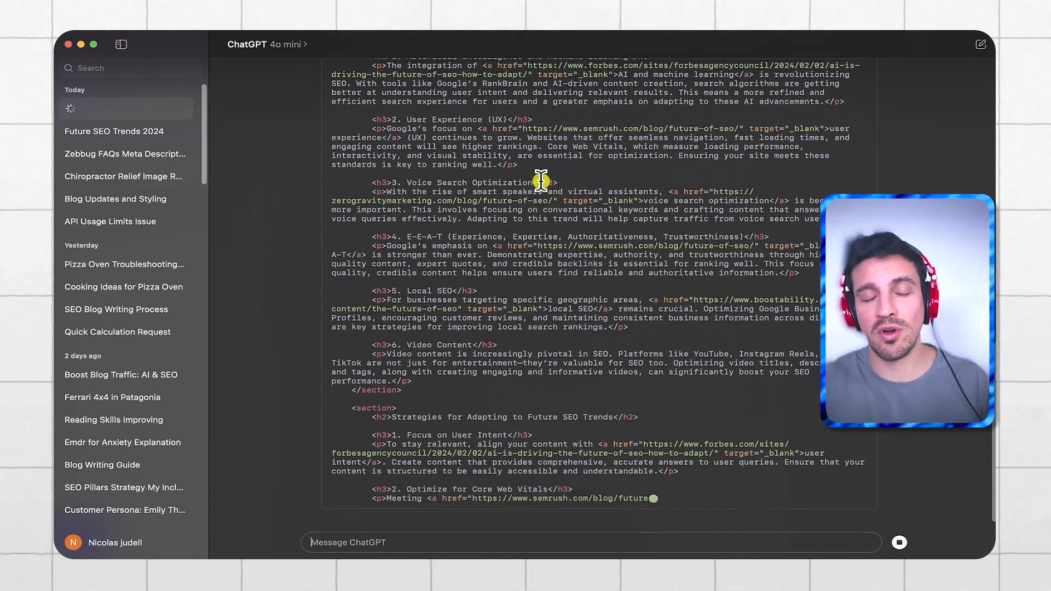
scroll(down, 3)
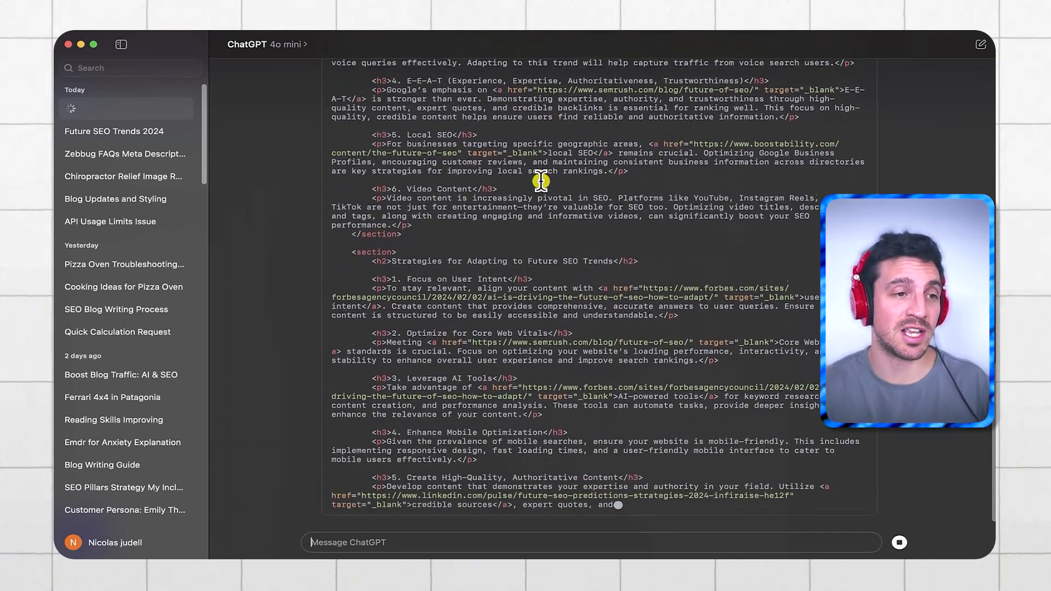
scroll(down, 3)
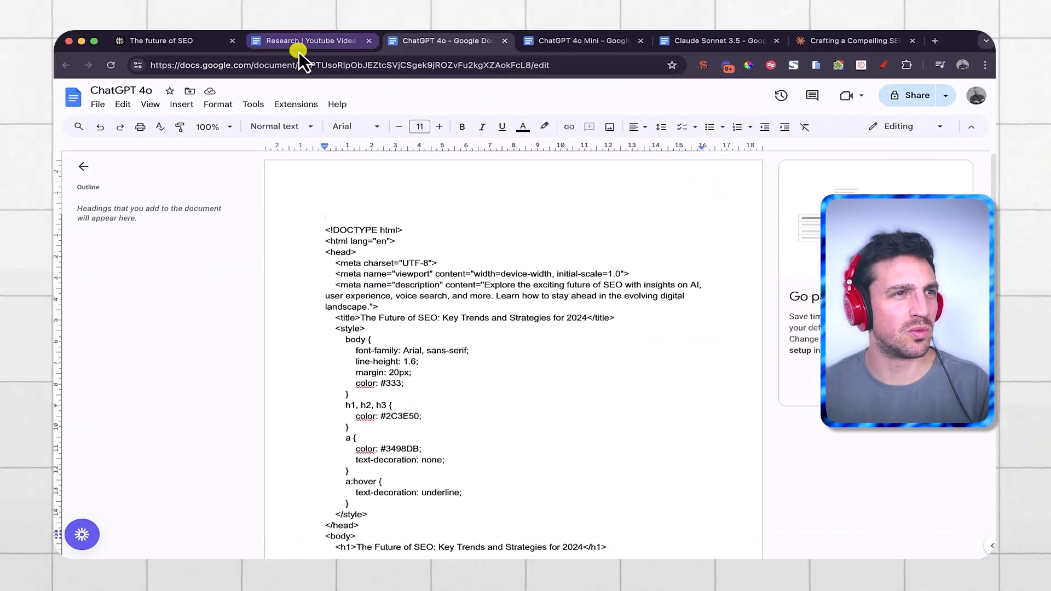
Select all of GPT-4o mini's HTML code in the ChatGPT 4o Mini document.
click(581, 41)
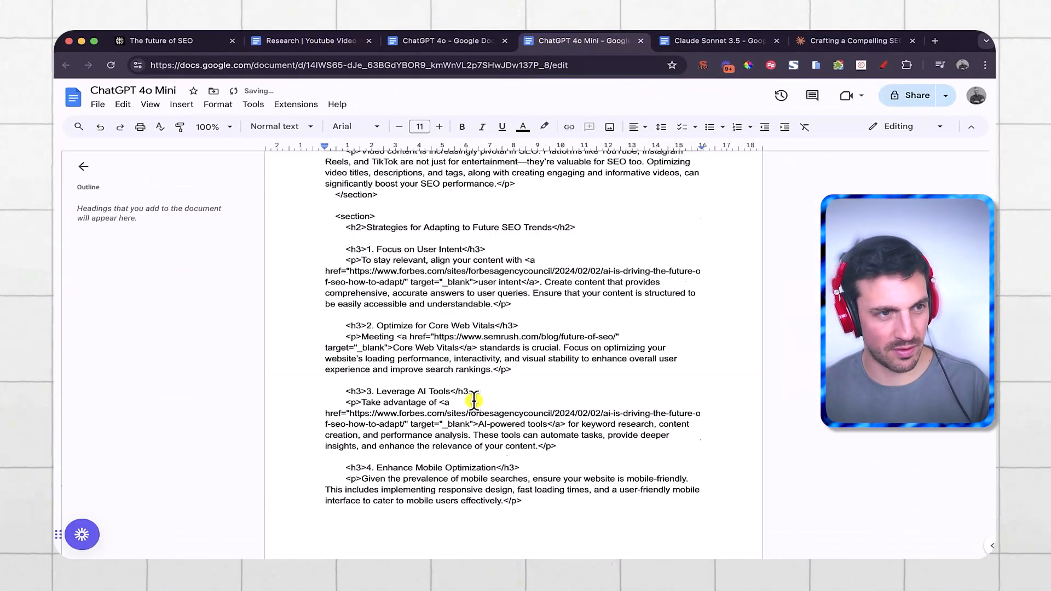
scroll(down, 3)
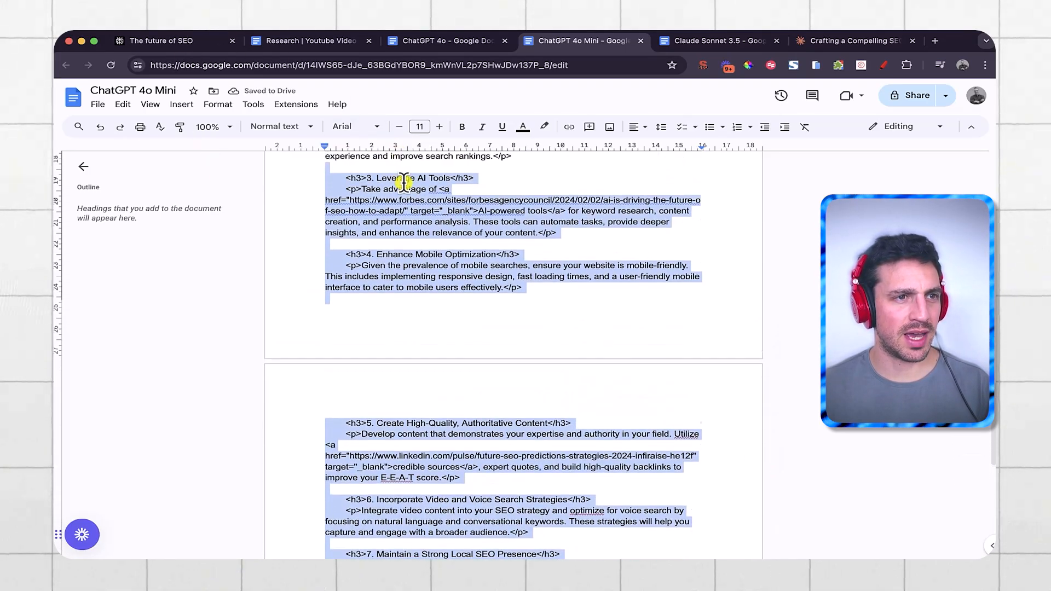
scroll(up, 3)
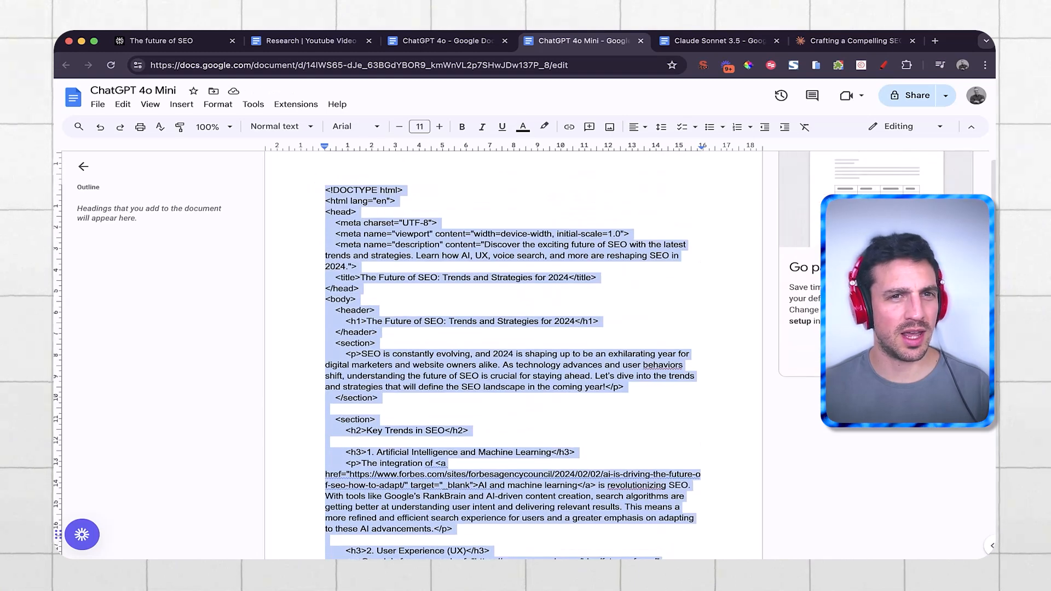
Open htmlcodeeditor.com in a new tab and scroll through the 635-word, 4,462-character count.
click(934, 40)
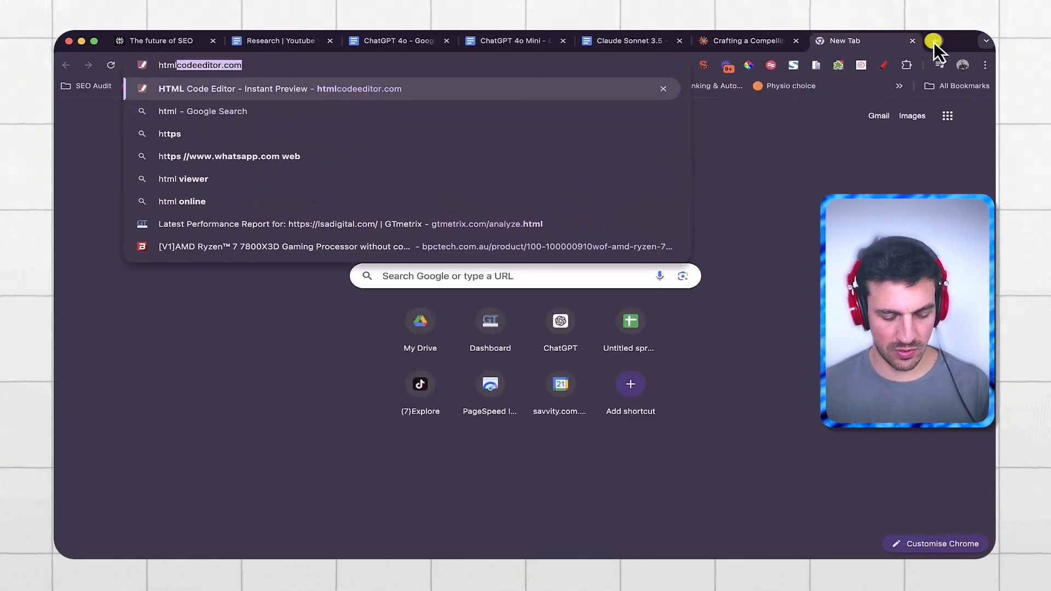
click(280, 89)
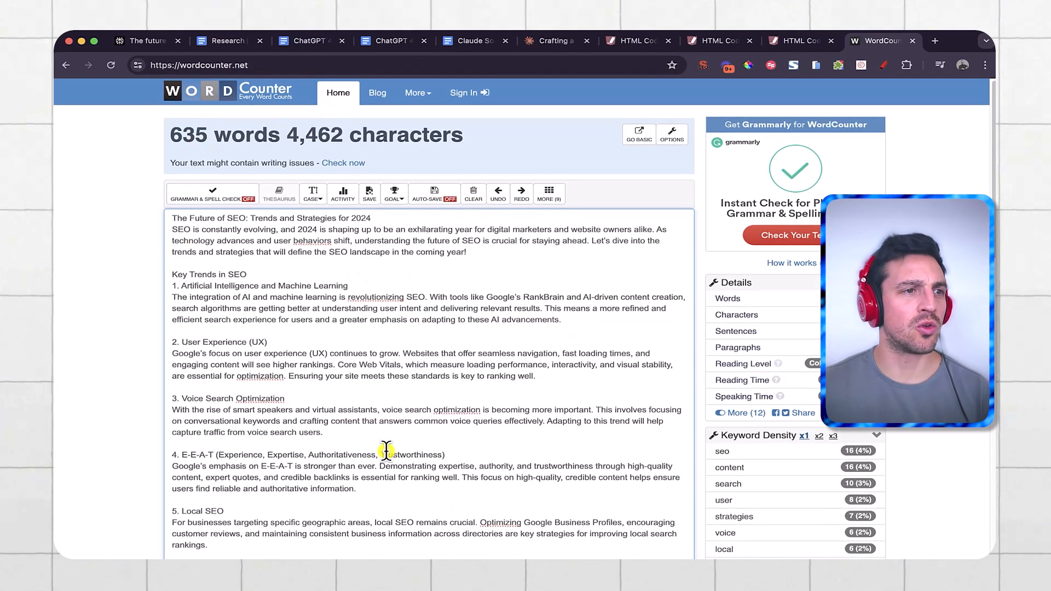
scroll(down, 3)
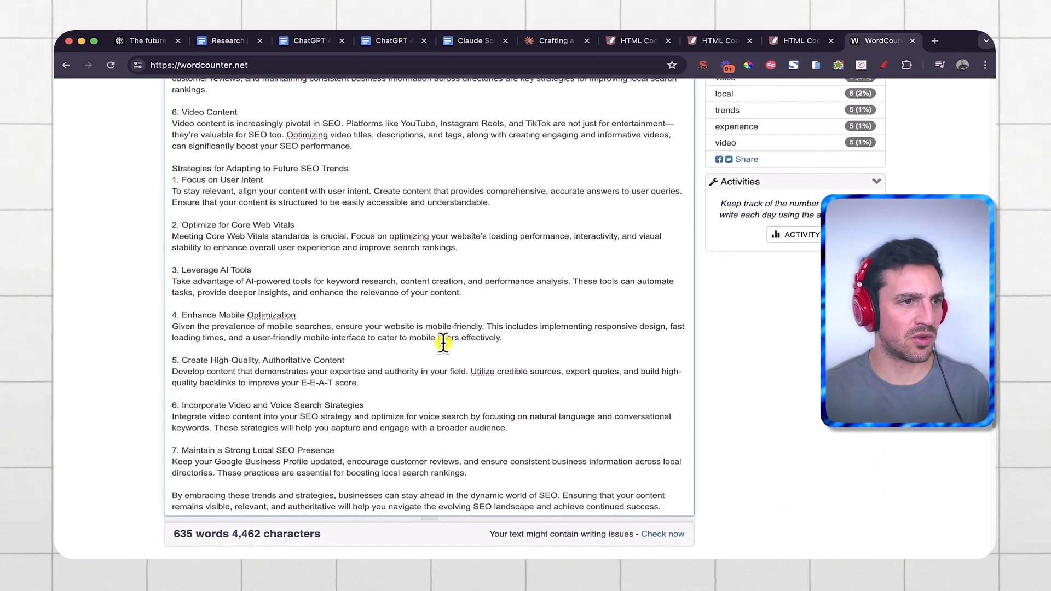
scroll(up, 3)
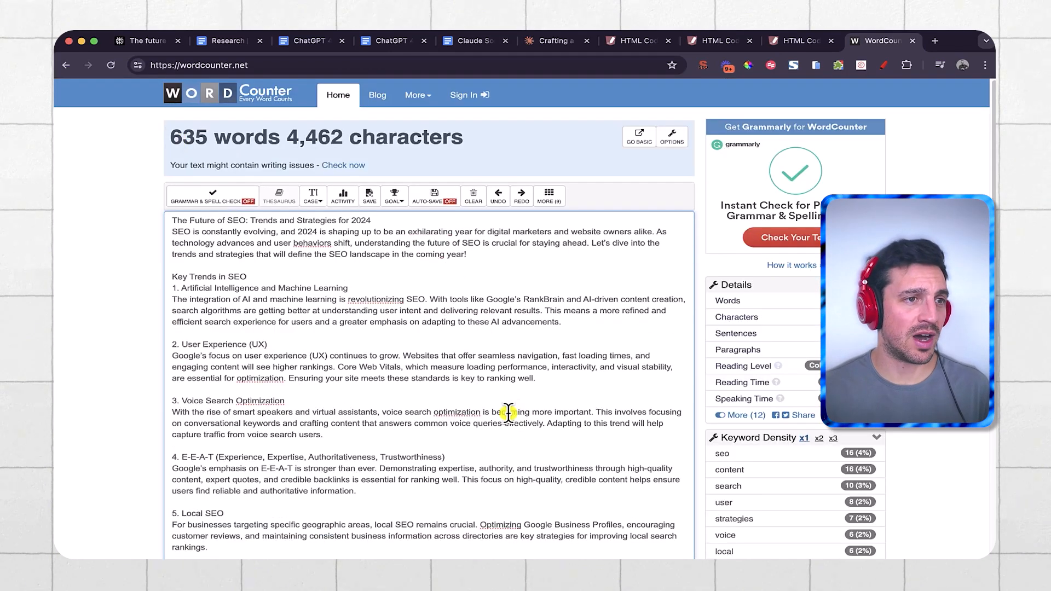
scroll(down, 3)
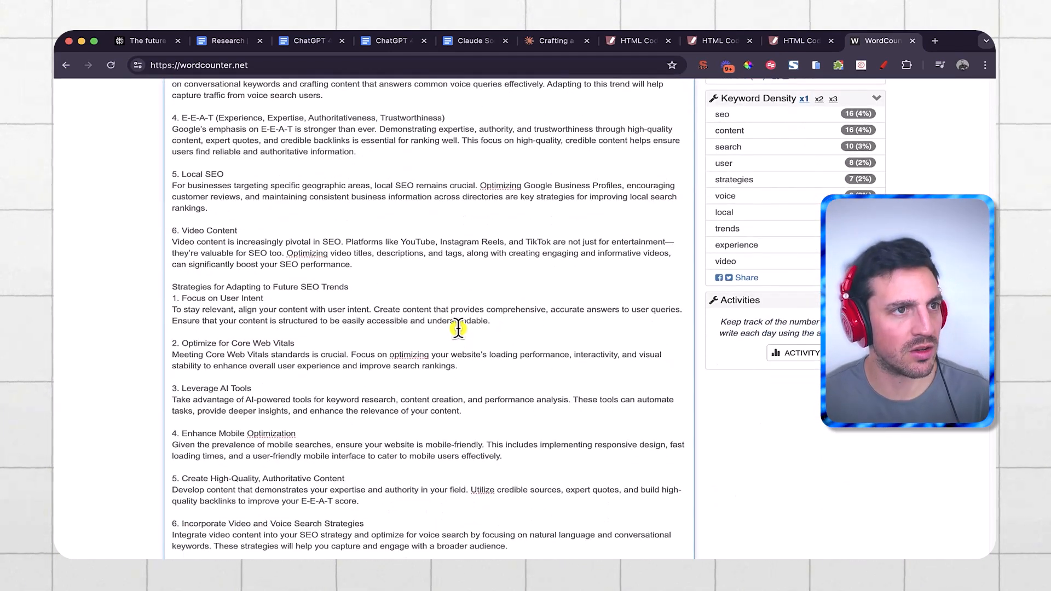
scroll(up, 3)
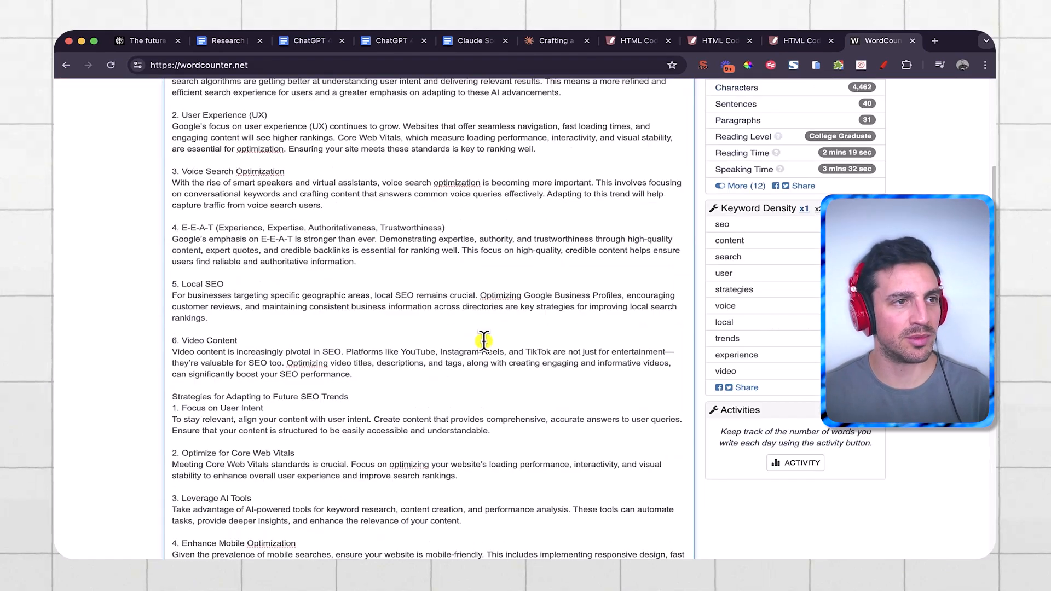
Move from the ChatGPT 4o document to WordCounter, showing 589 words and 4,143 characters.
click(305, 41)
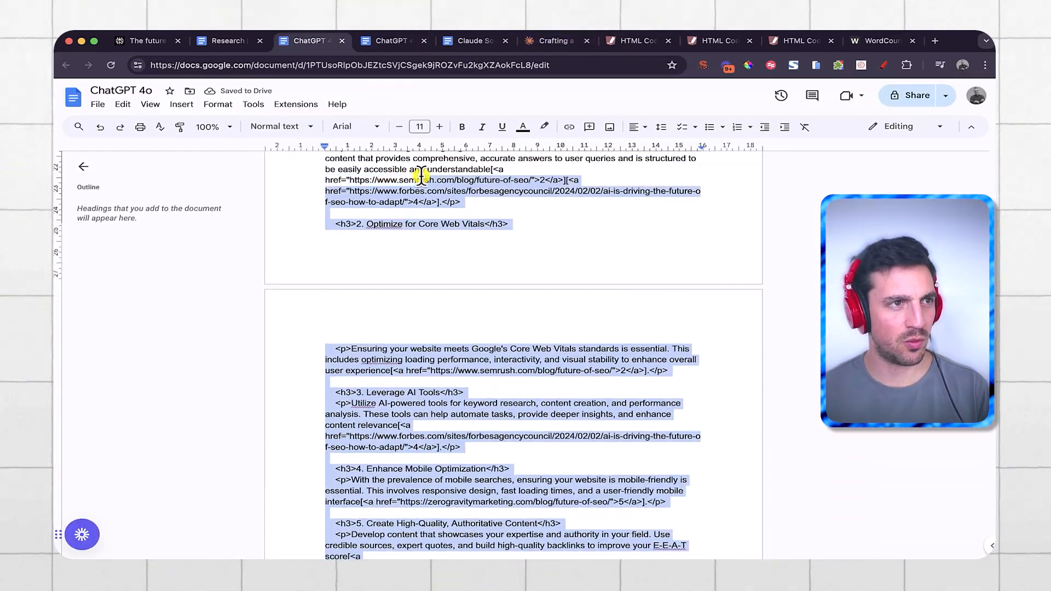
click(881, 41)
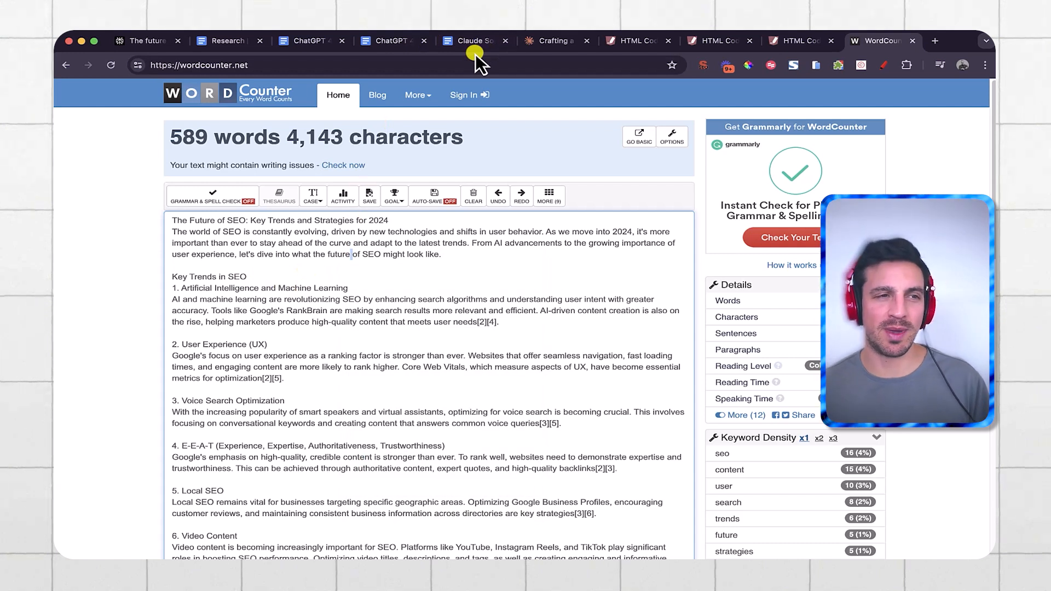
mouse_move(478, 114)
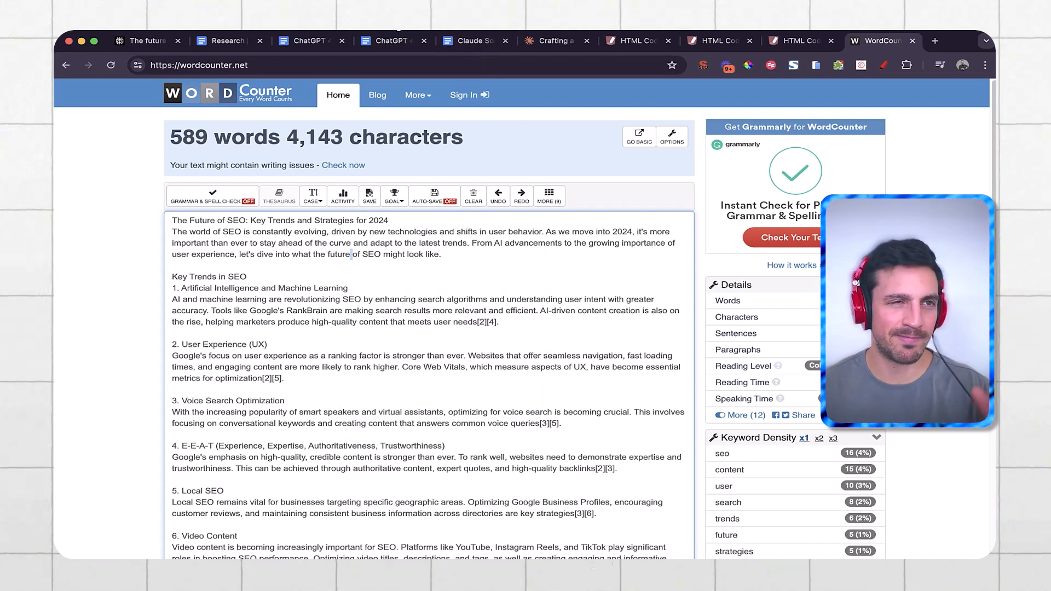
mouse_move(551, 41)
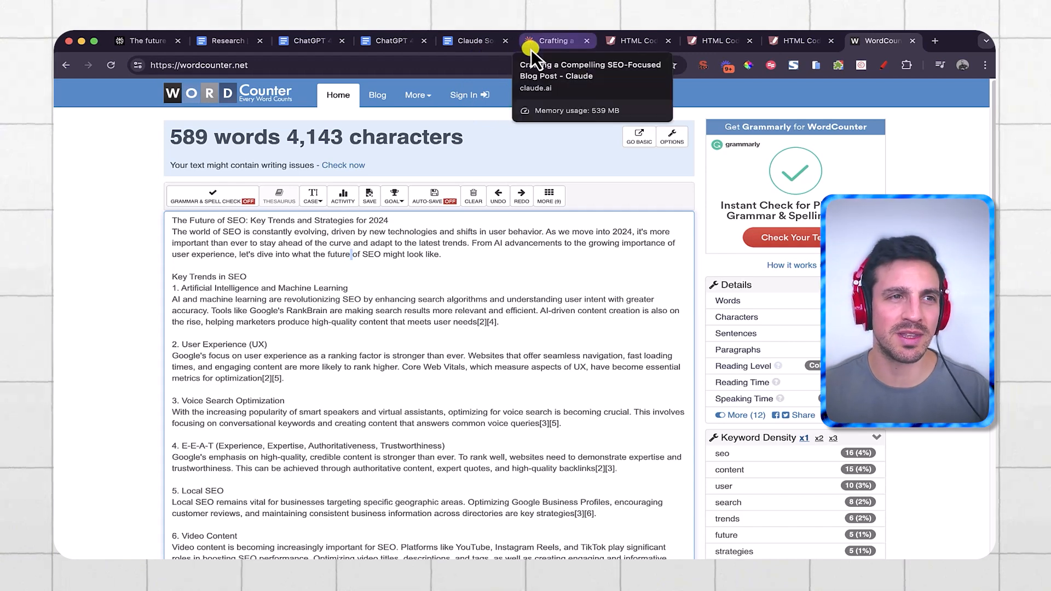
mouse_move(541, 60)
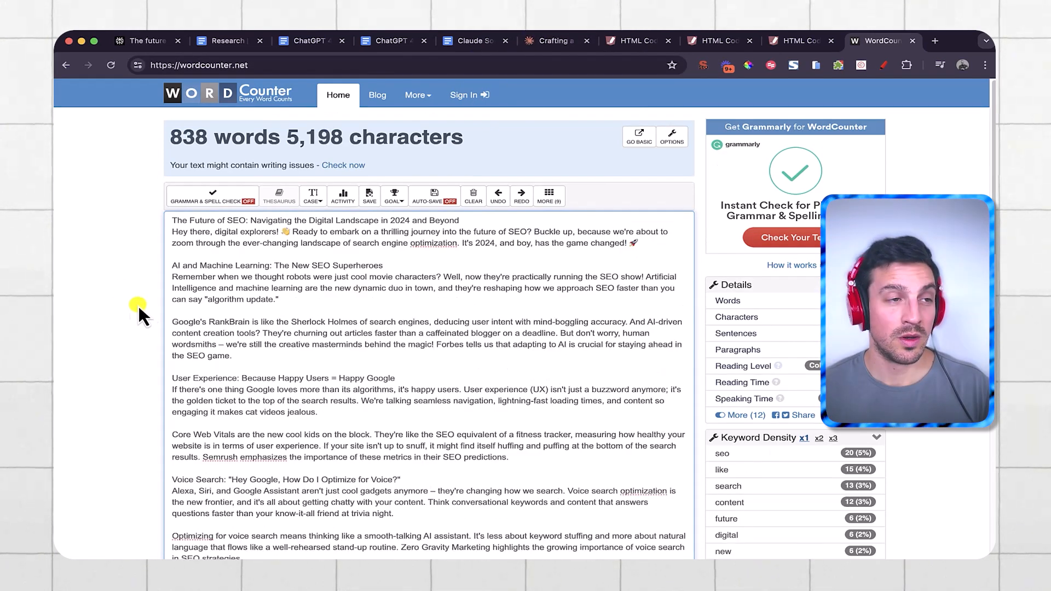
mouse_move(124, 304)
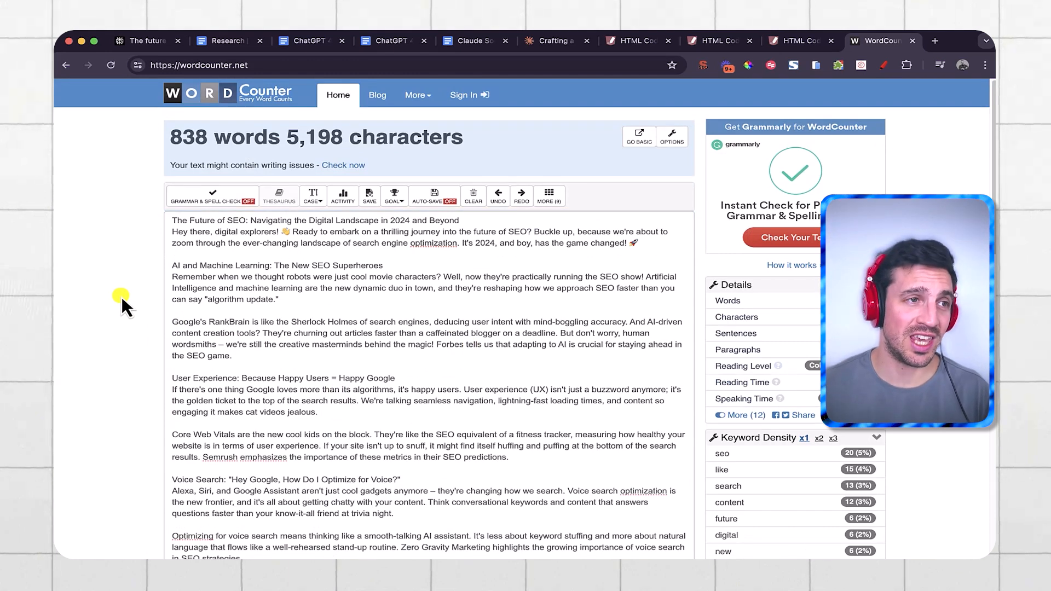
mouse_move(153, 138)
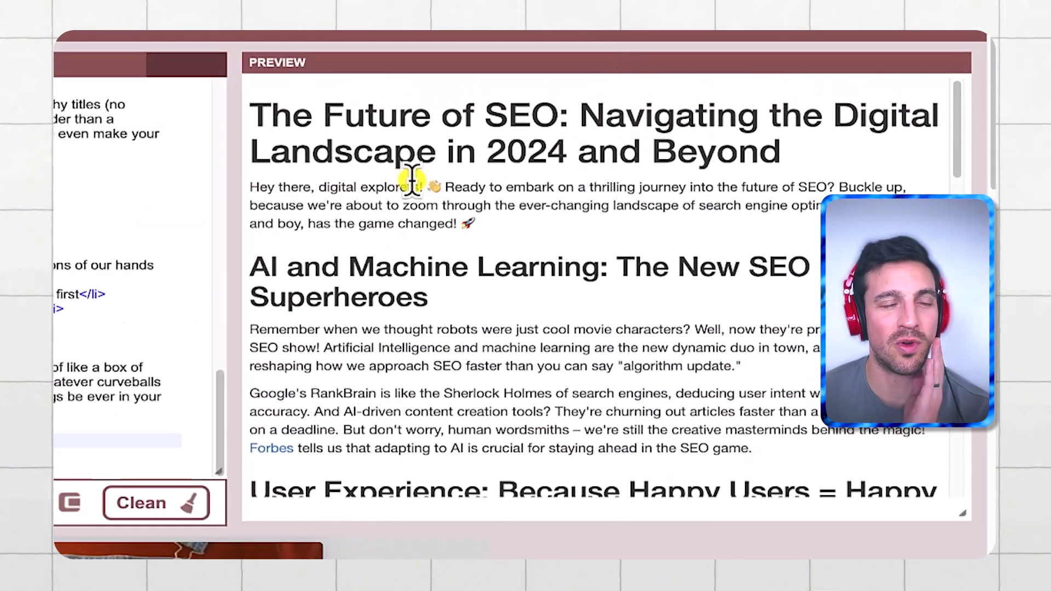
scroll(down, 3)
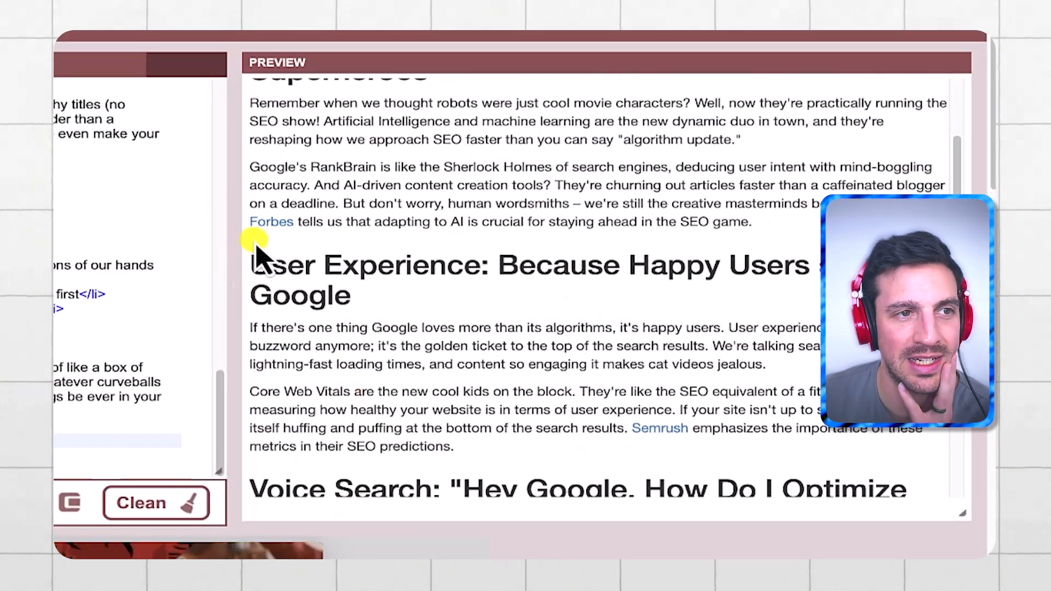
mouse_move(670, 439)
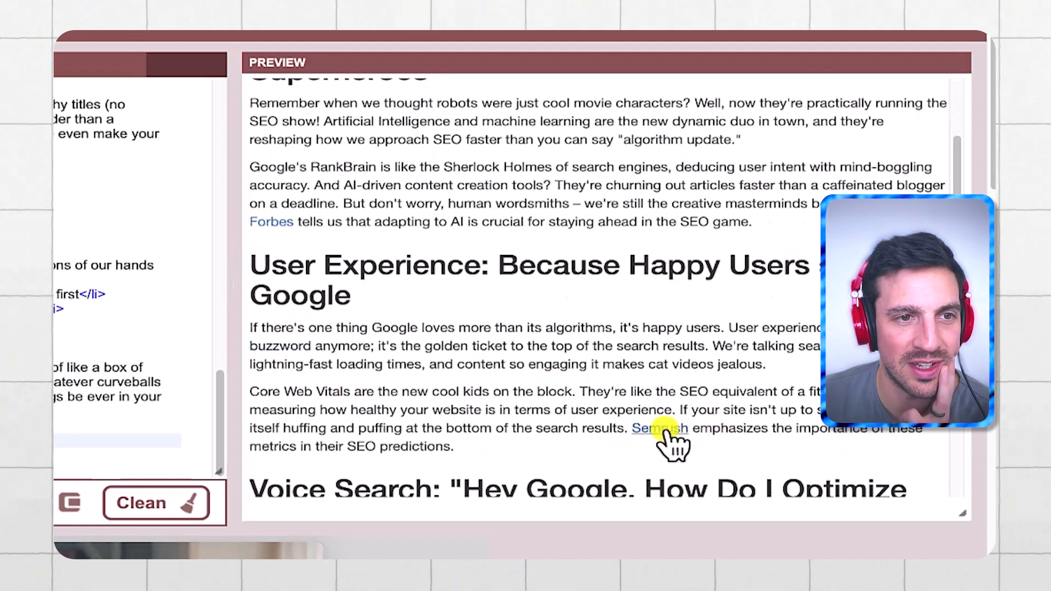
click(660, 428)
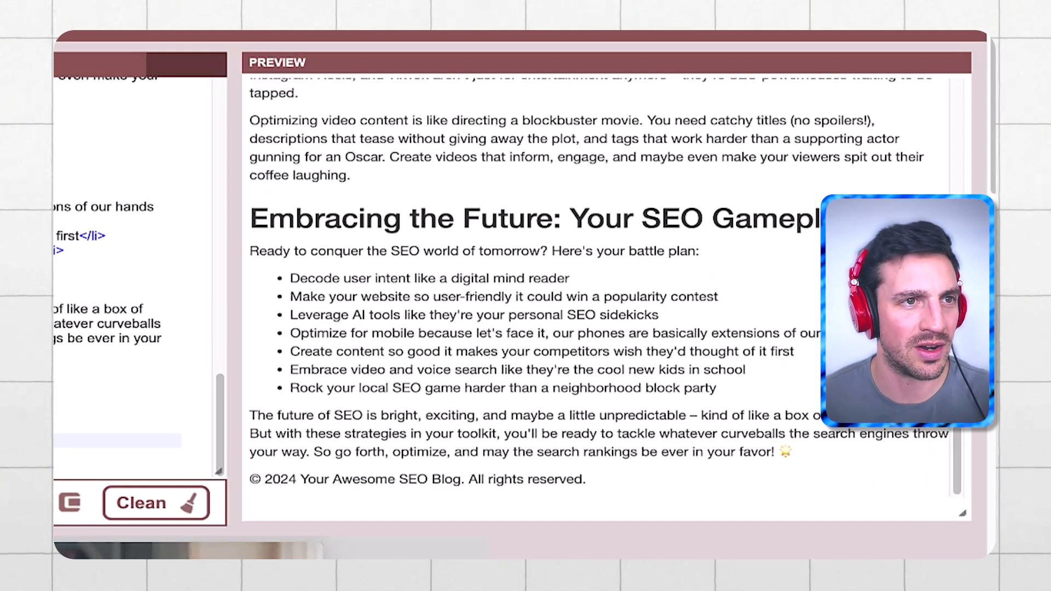
Scroll up and down through the rendered ChatGPT 4o post in the Preview pane.
scroll(up, 3)
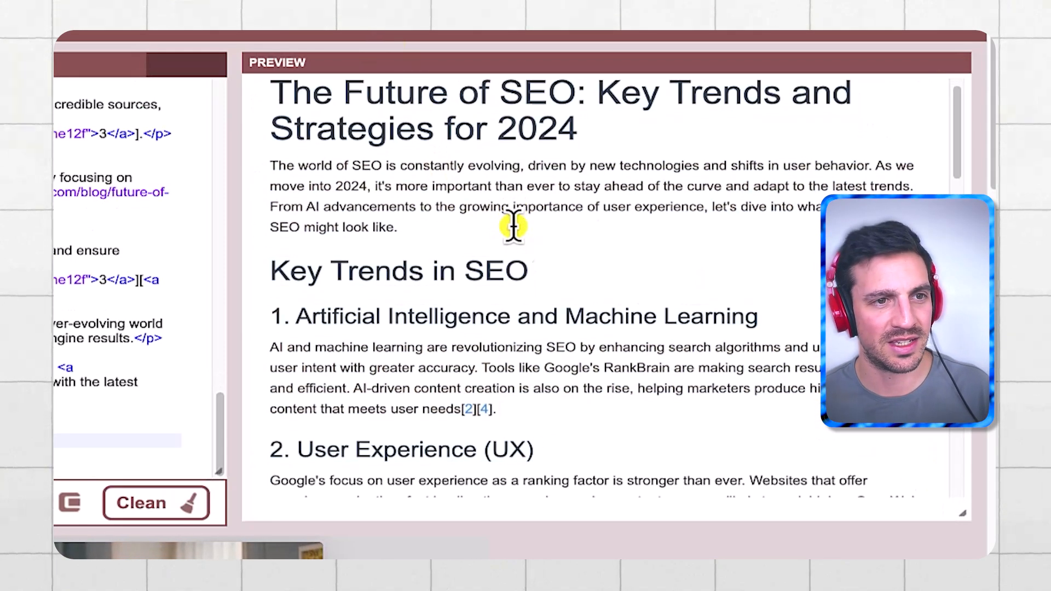
scroll(down, 3)
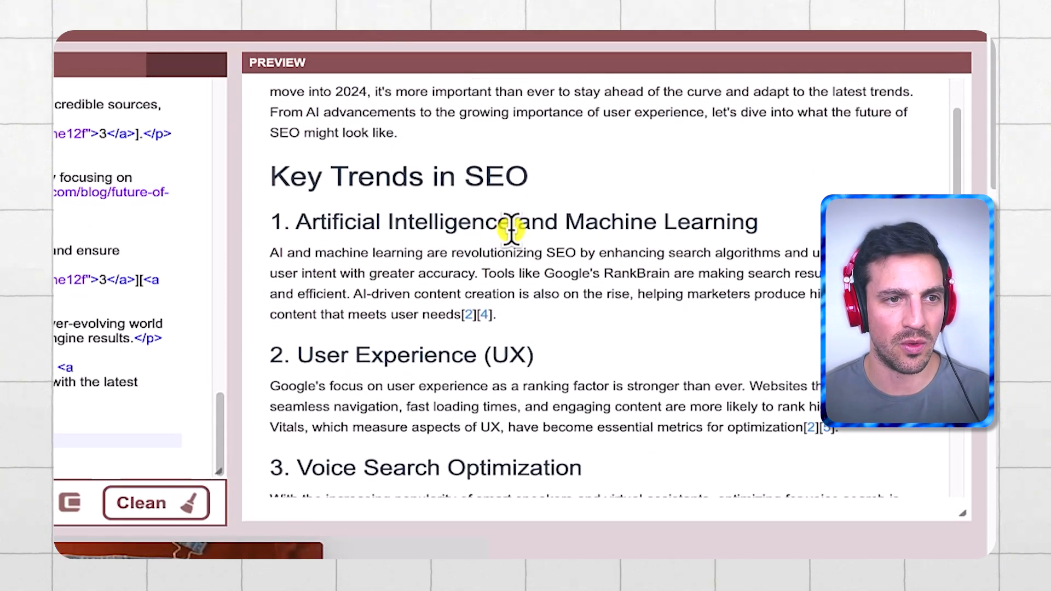
scroll(down, 3)
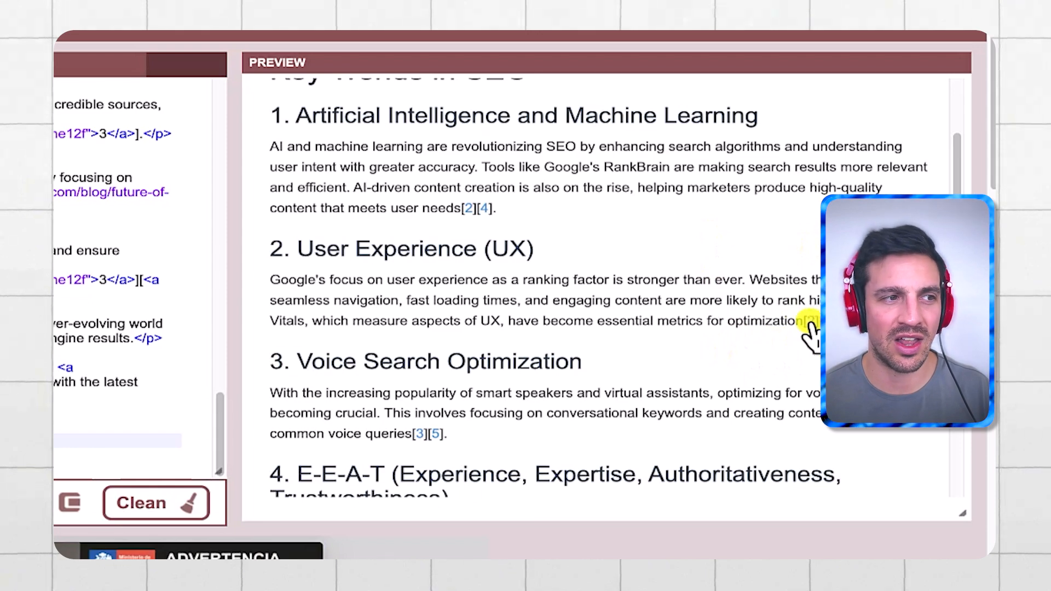
scroll(down, 3)
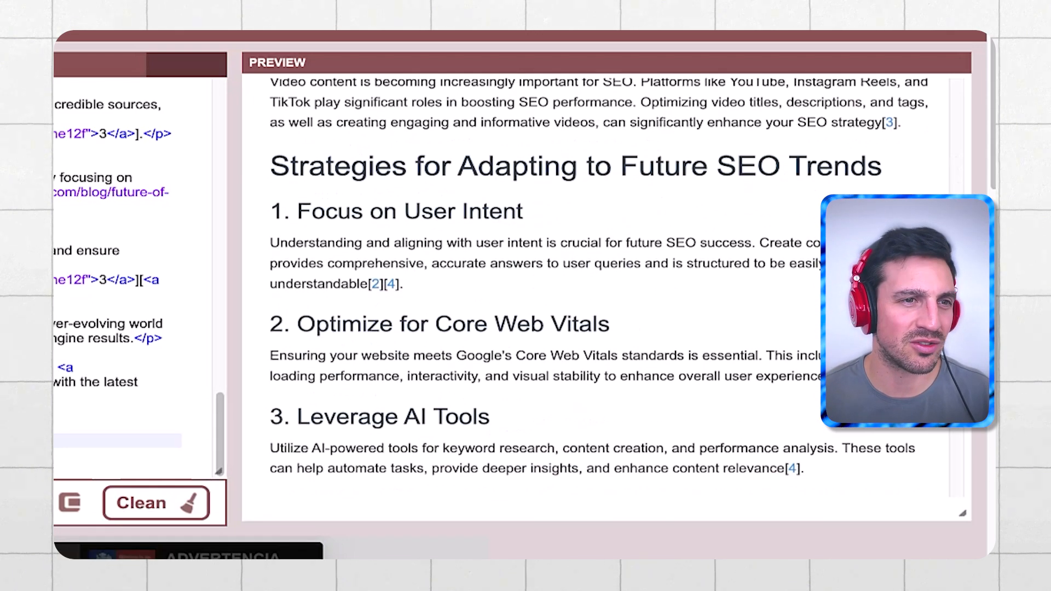
scroll(down, 3)
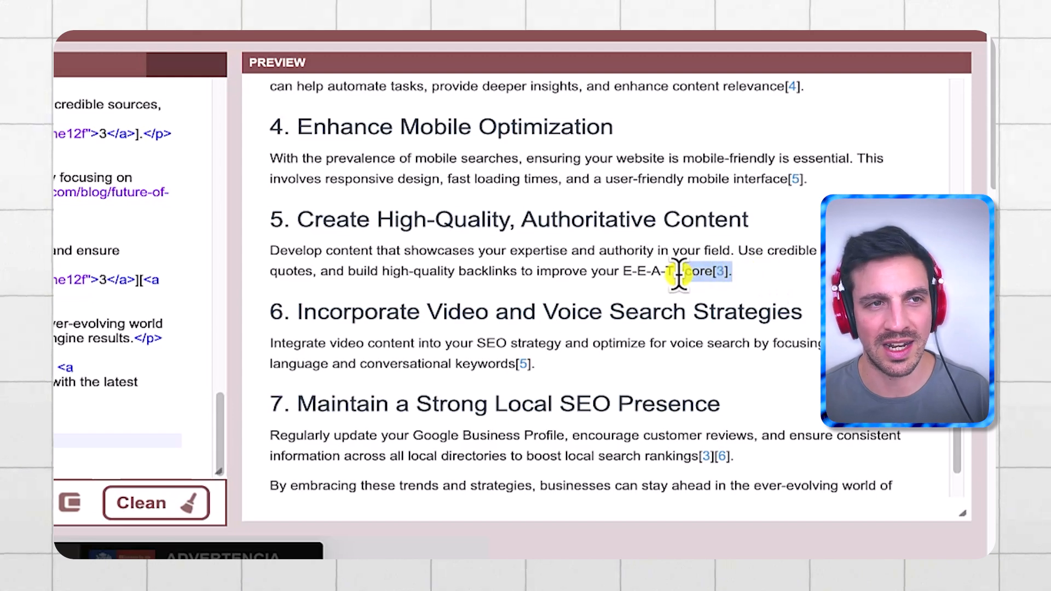
scroll(up, 3)
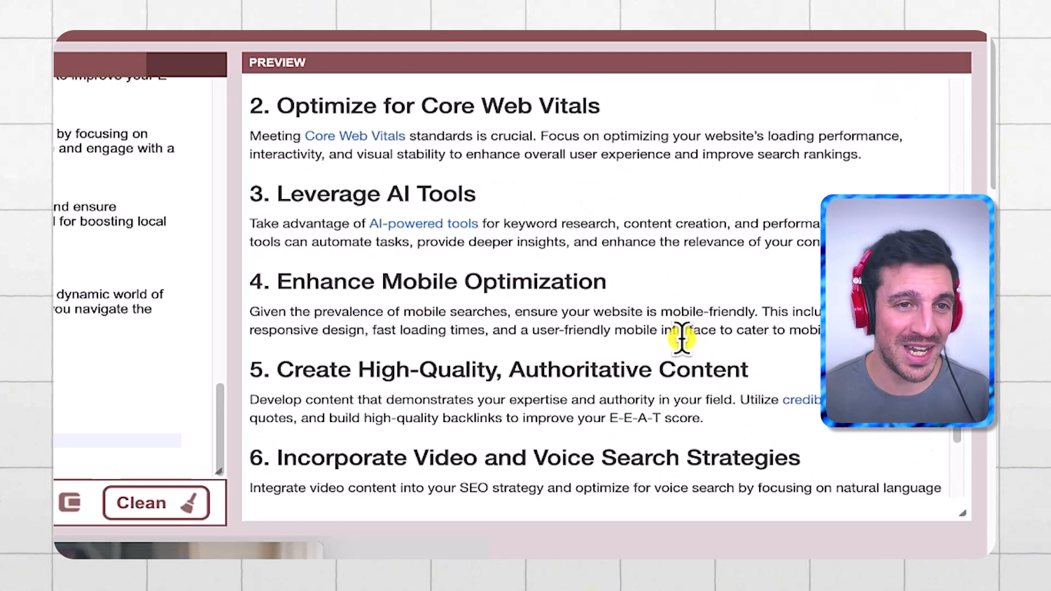
Scroll the ChatGPT 4o Mini preview's inline-linked post, then return to the ChatGPT 4o doc.
scroll(up, 3)
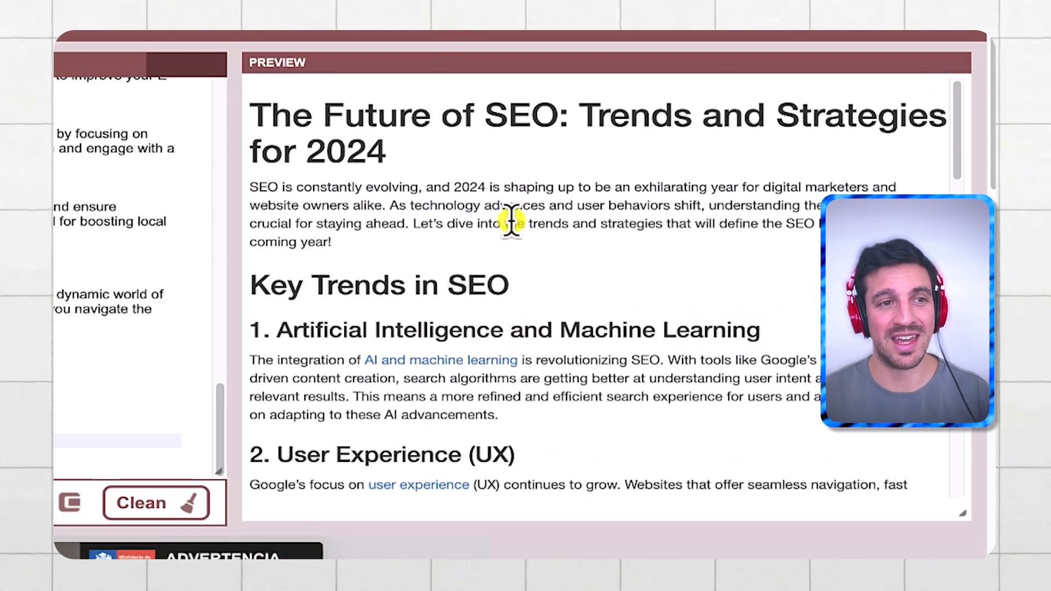
scroll(down, 3)
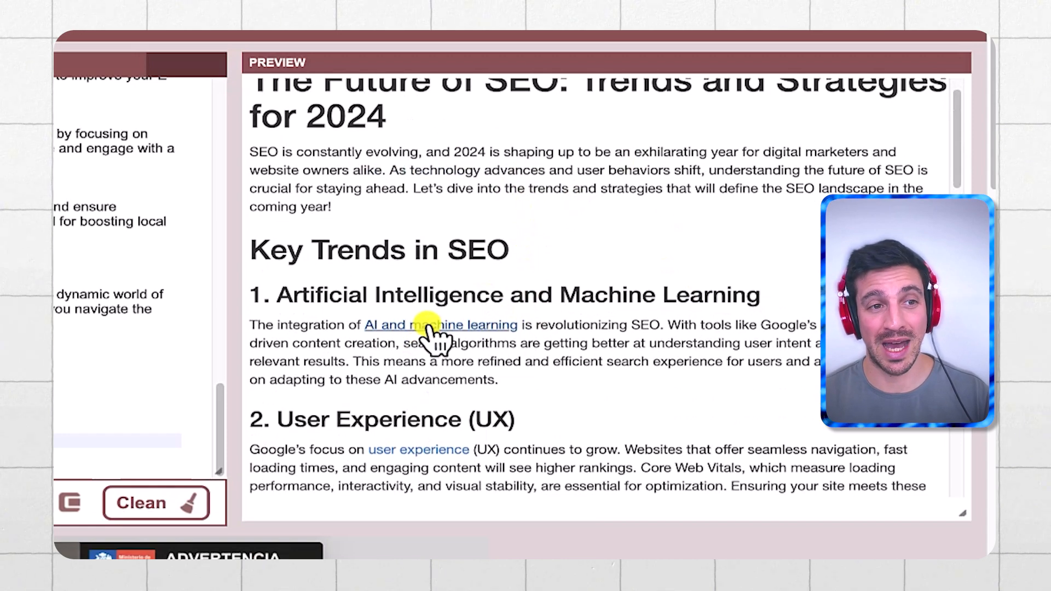
scroll(down, 3)
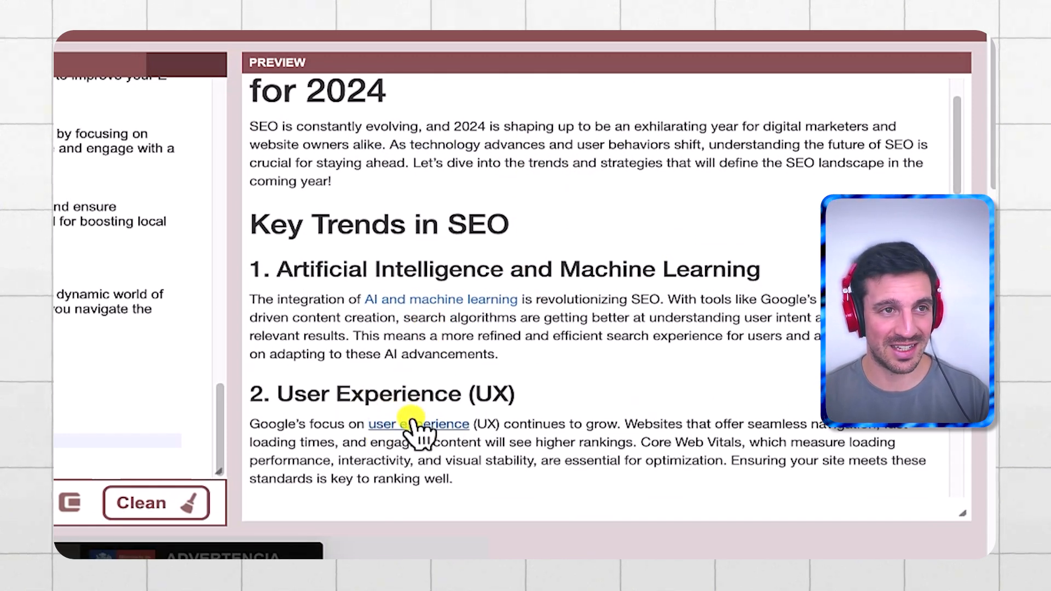
scroll(up, 3)
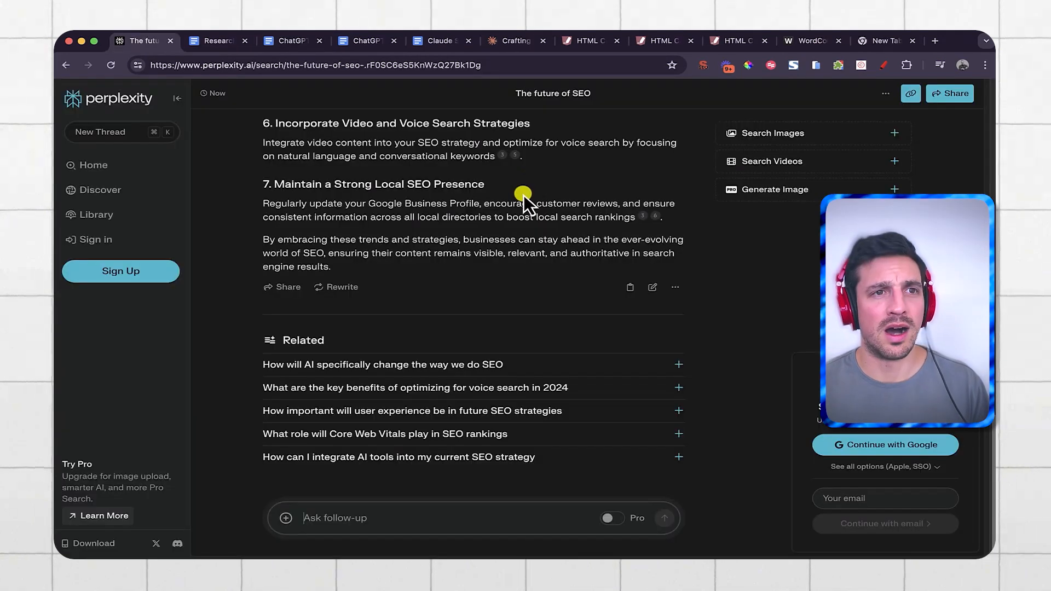
click(293, 41)
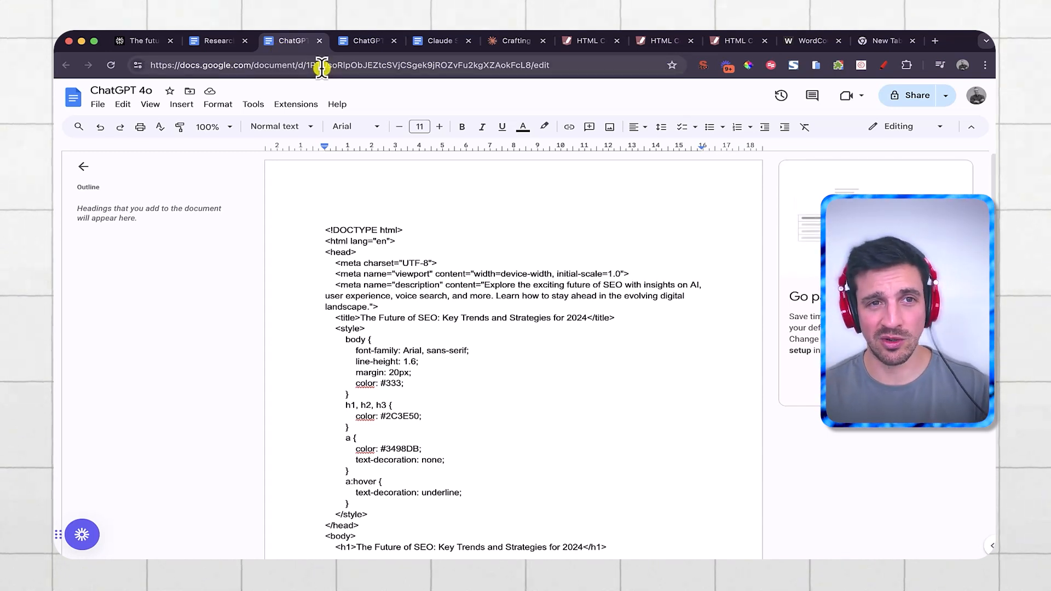
mouse_move(321, 93)
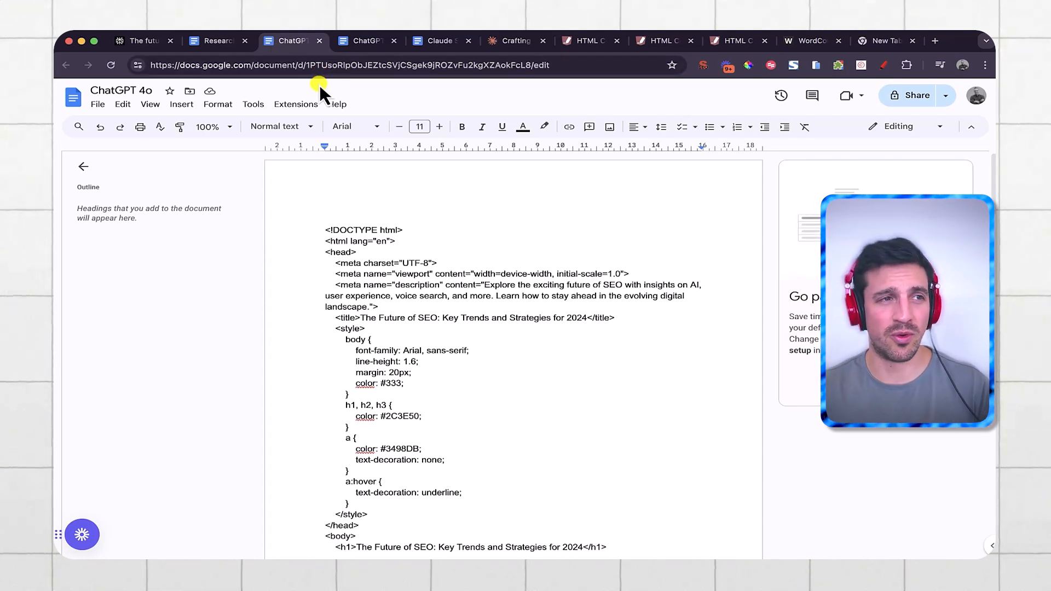
Scroll down the bracketed-citation ChatGPT 4o source, then switch to the ChatGPT 4o Mini doc.
scroll(down, 3)
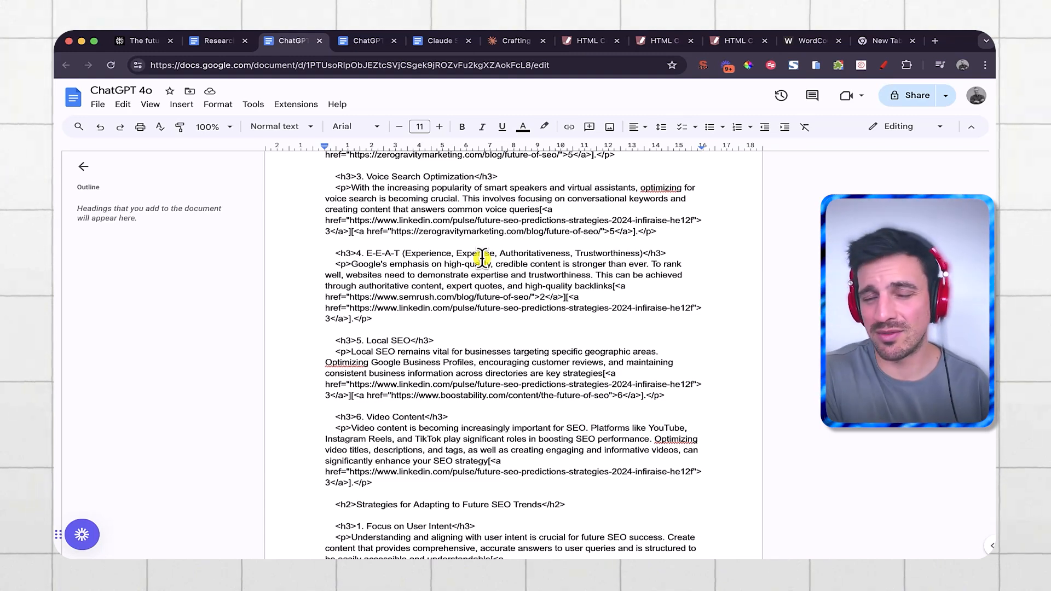
click(364, 41)
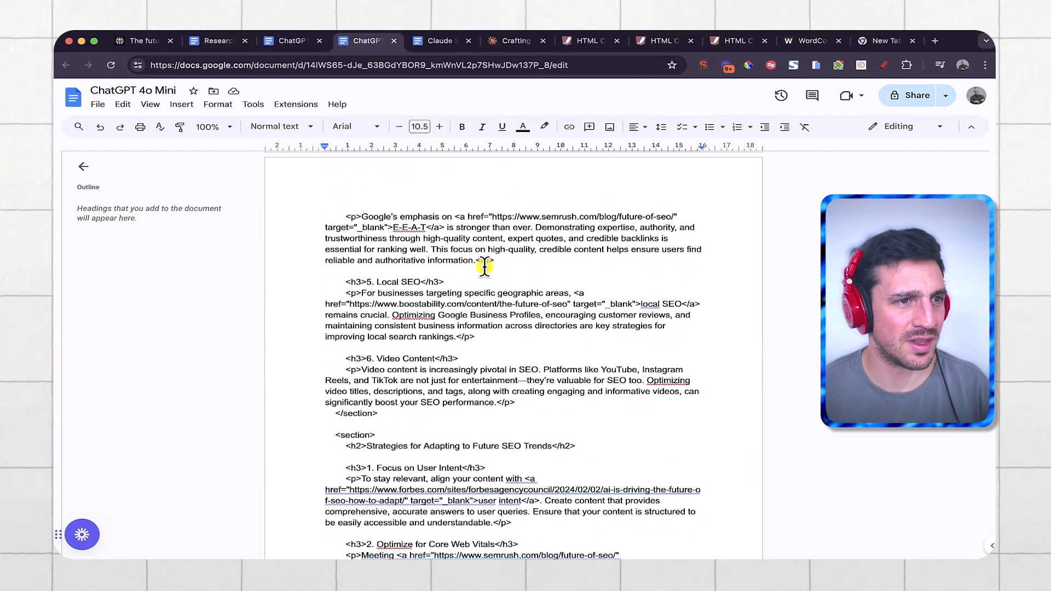